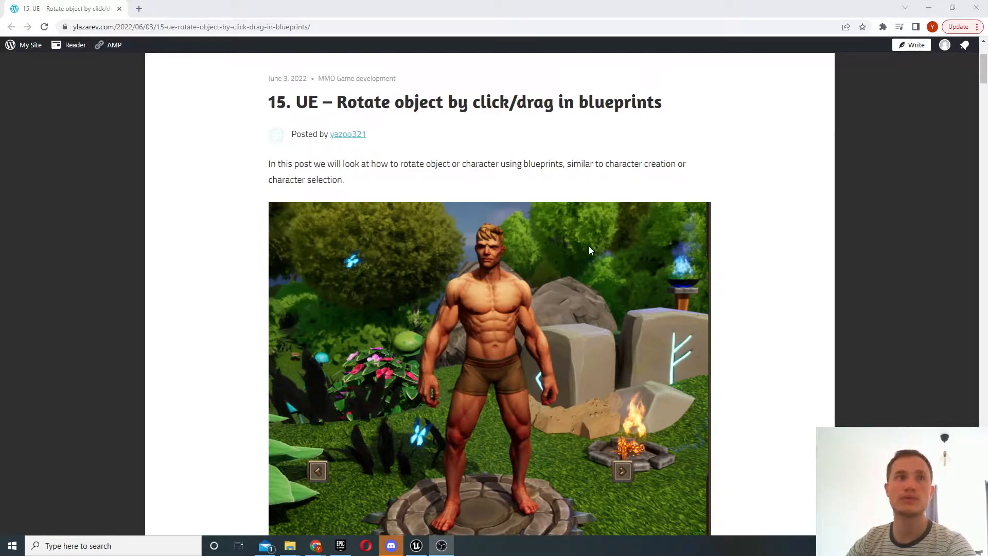
mouse_move(601, 256)
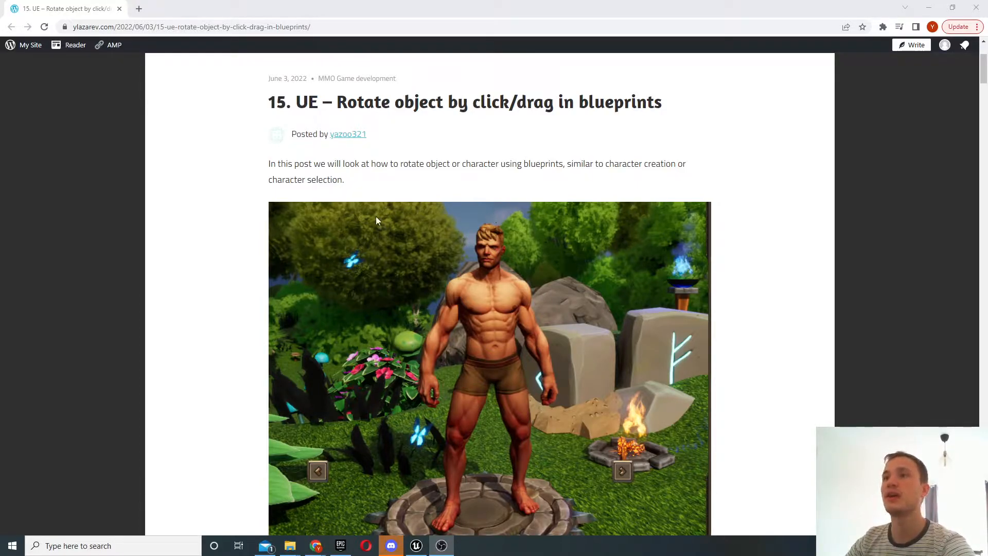
- Scroll the blog post to the 'Handling rotations on button clicks' blueprint screenshot
scroll("down", 3)
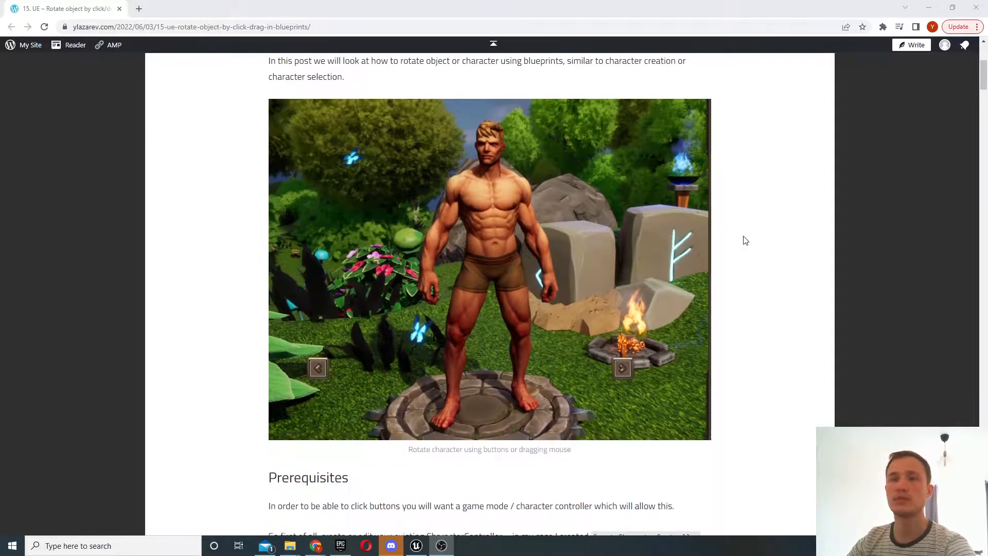
scroll("down", 3)
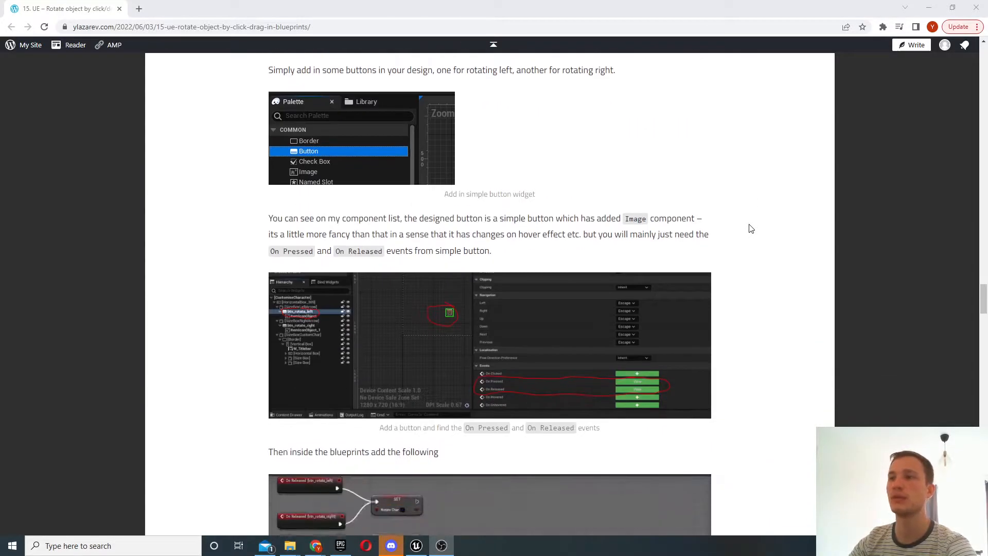
scroll("down", 3)
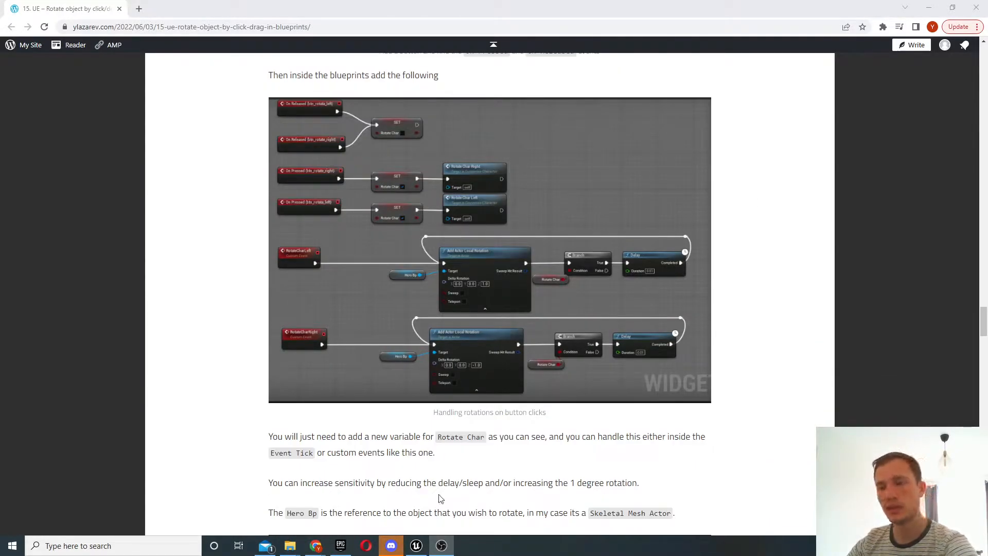
- Switch to Unreal Engine and view the BP_Char_Create_Main_Hero Event Graph
left_click(415, 546)
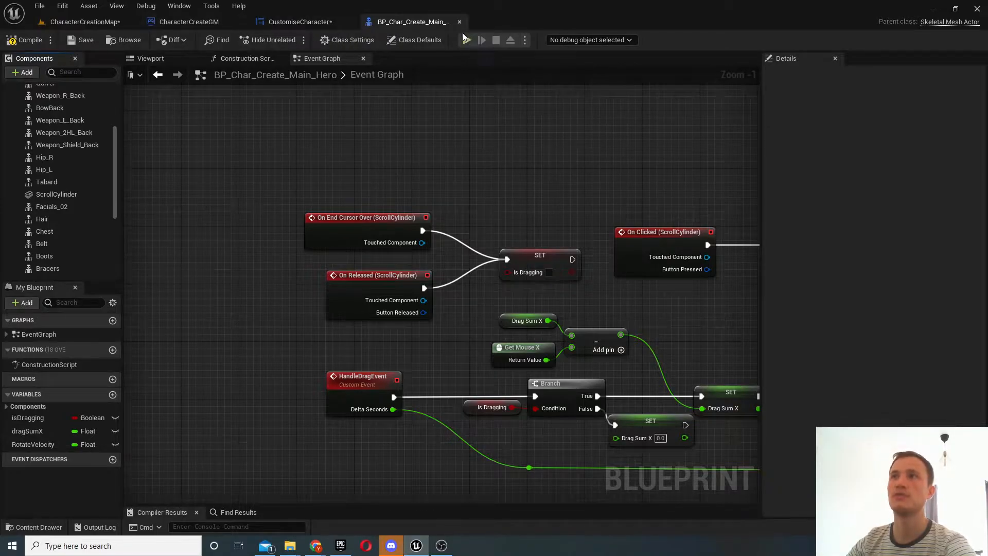
left_click(482, 40)
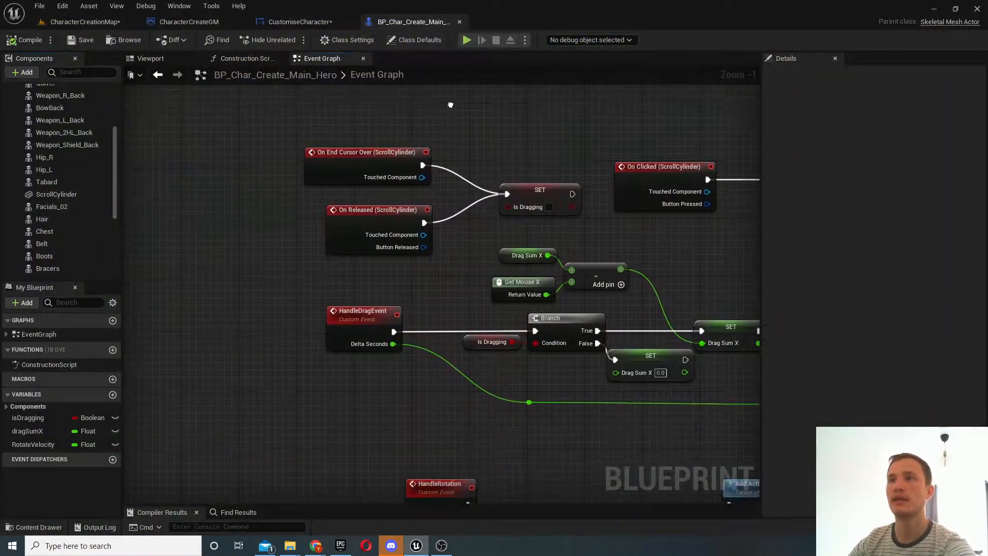
- Open CreateCharacterController from the CharacterCreation folder of CharacterCreationMap
left_click(82, 22)
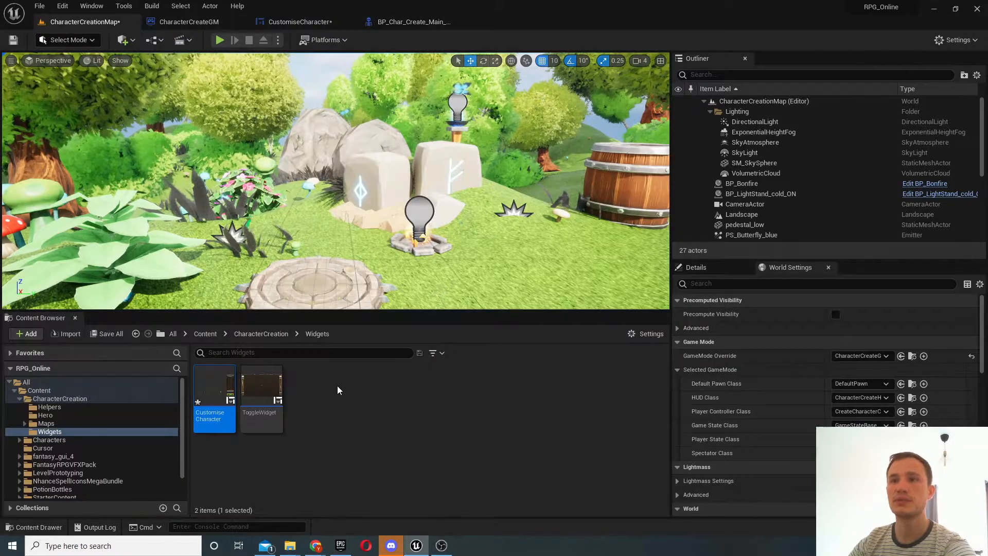
left_click(261, 334)
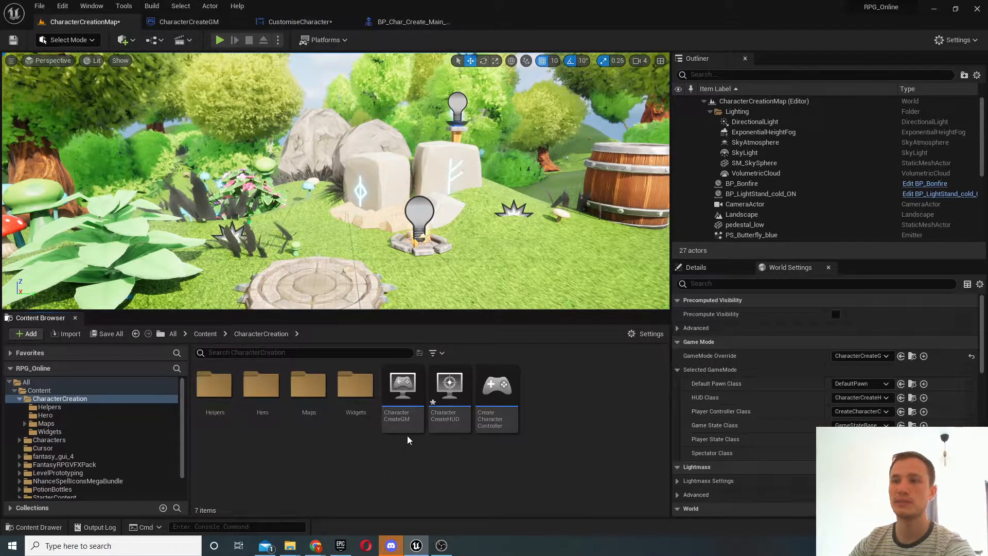
left_click(496, 394)
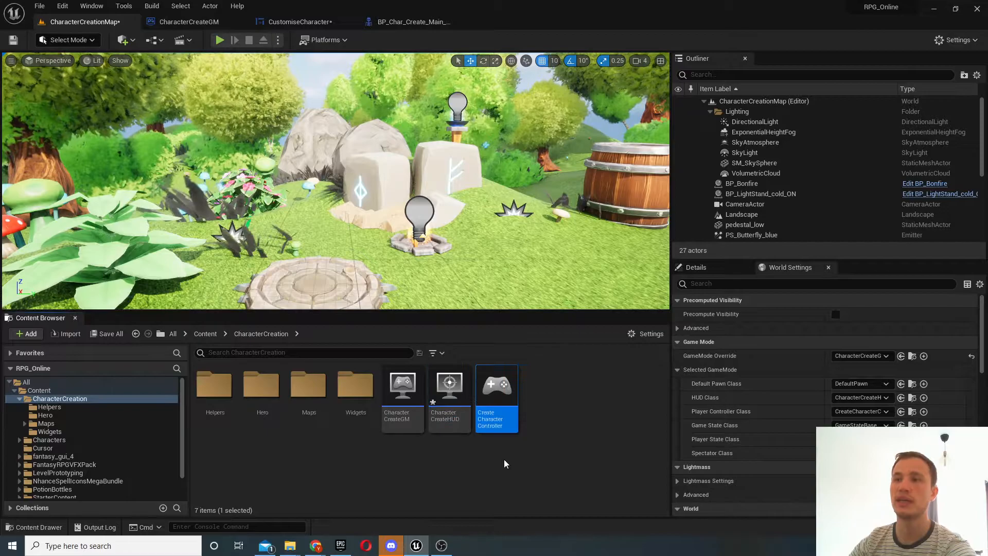
mouse_move(448, 384)
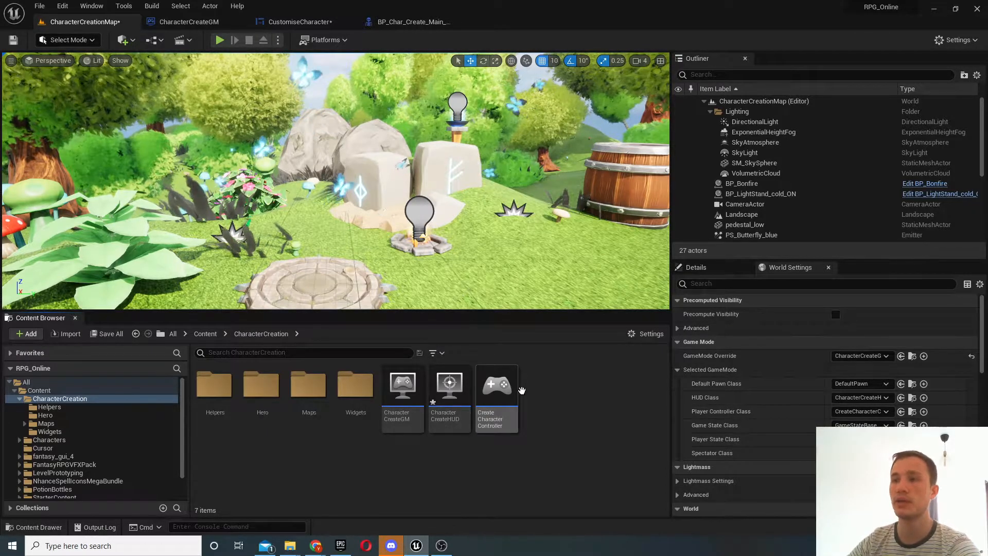
double_click(496, 384)
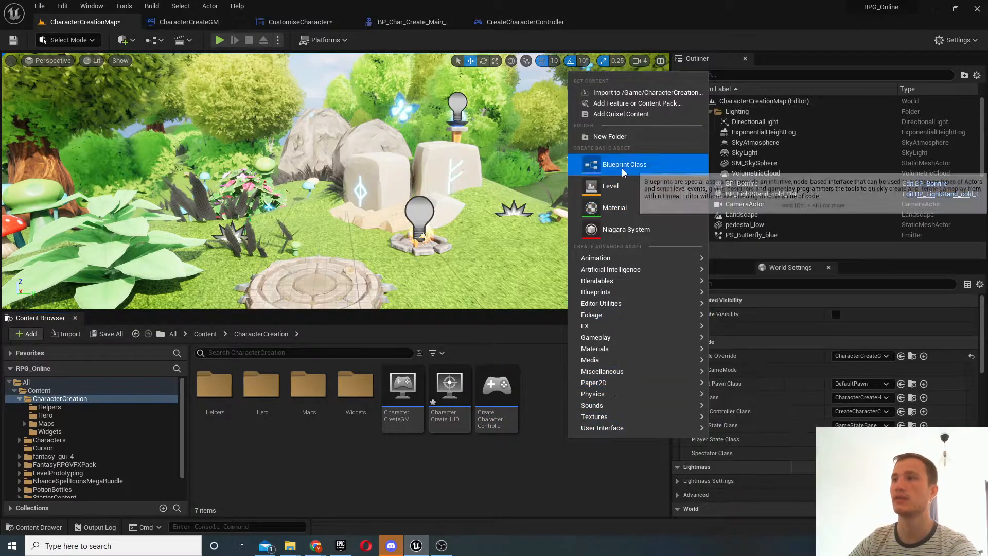
left_click(623, 163)
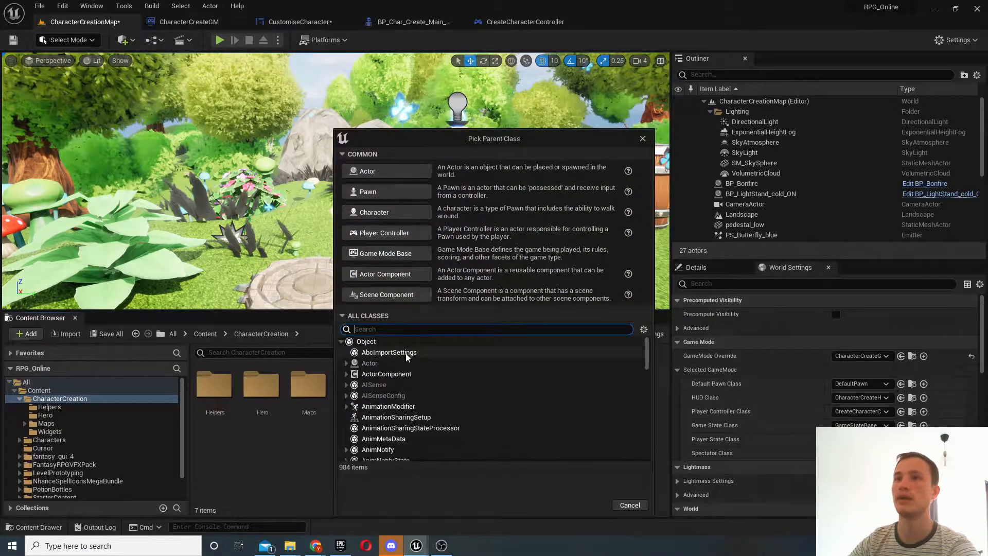
type("character co")
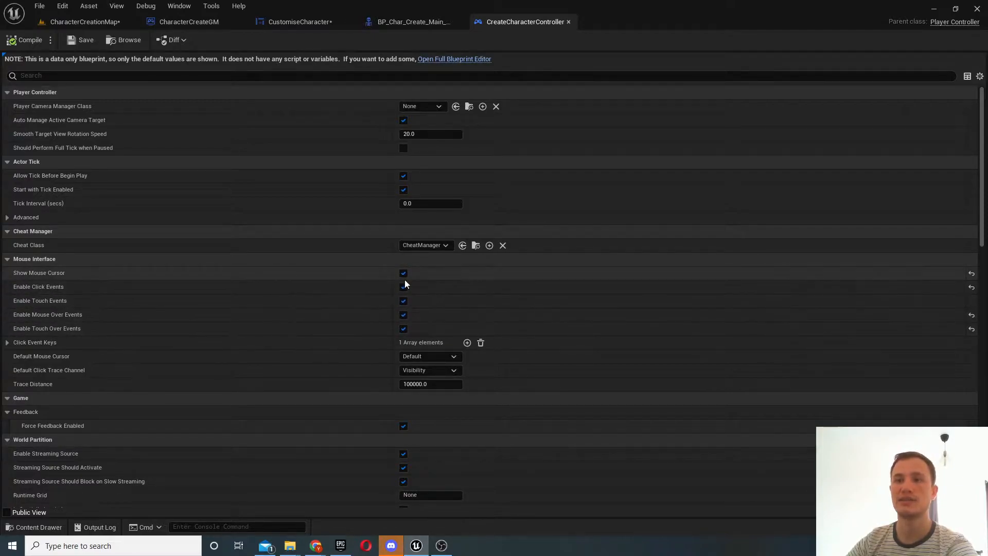
type("input")
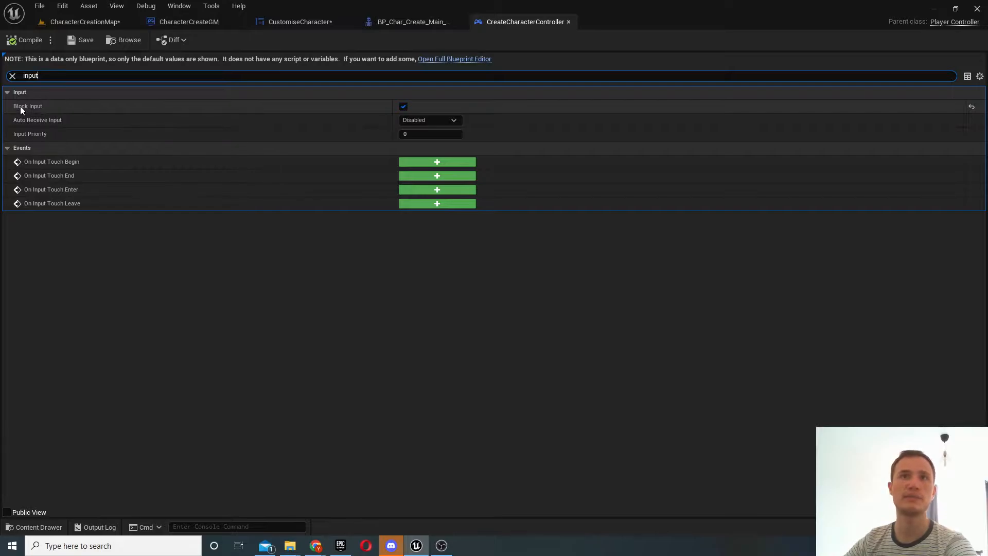
mouse_move(38, 105)
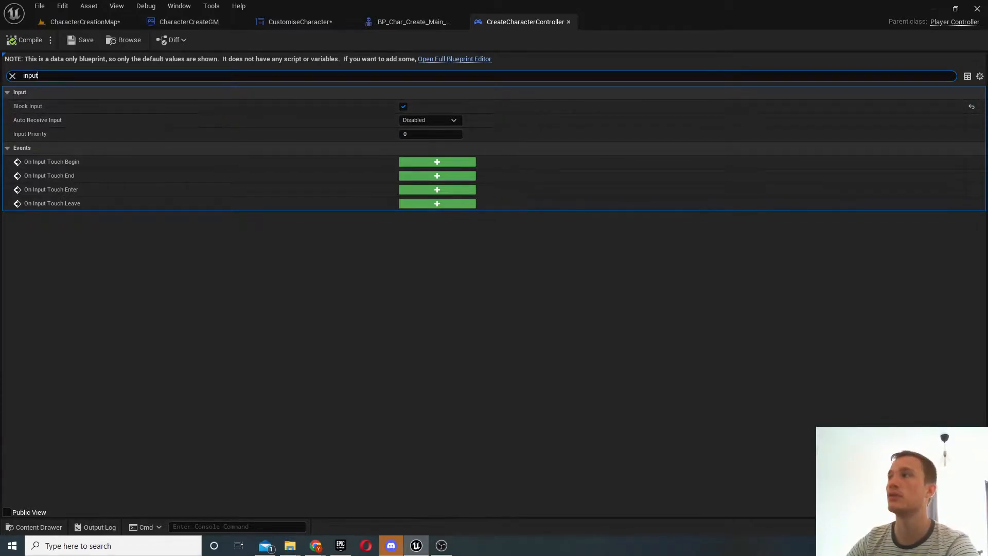
left_click(12, 76)
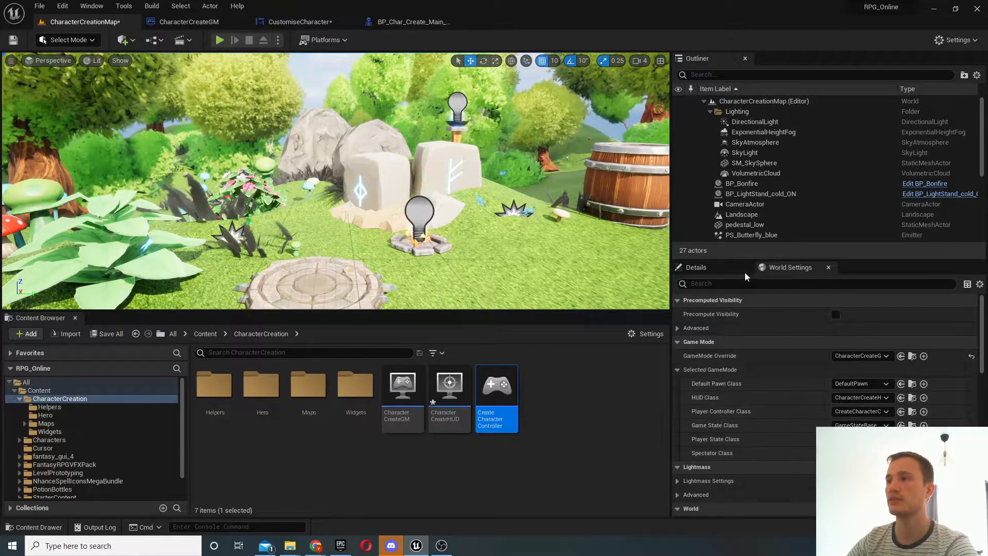
mouse_move(402, 384)
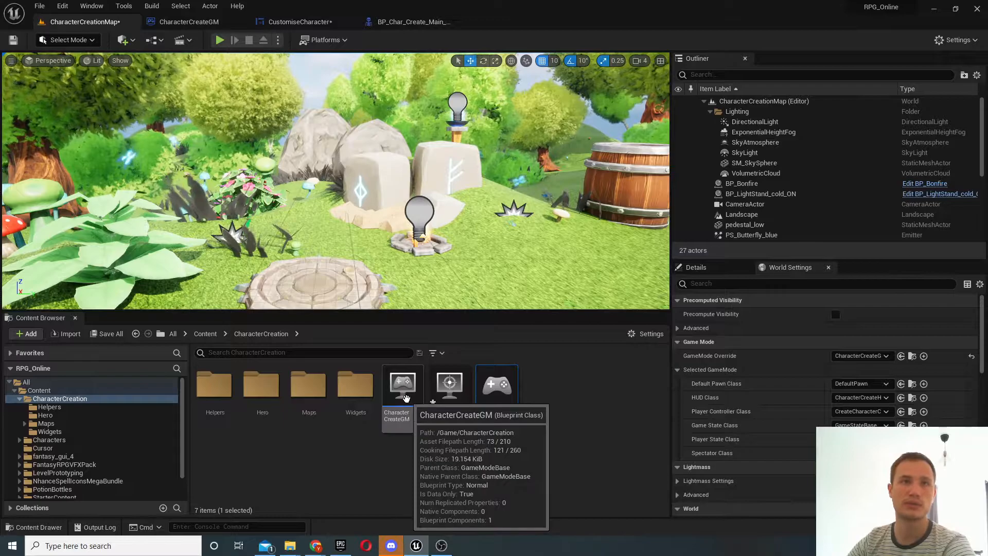
double_click(396, 384)
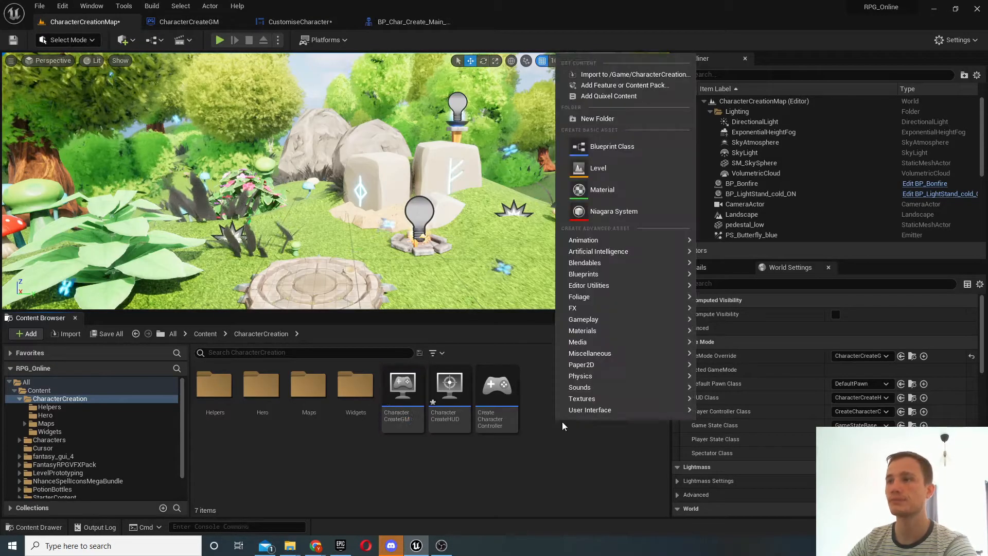
left_click(612, 145)
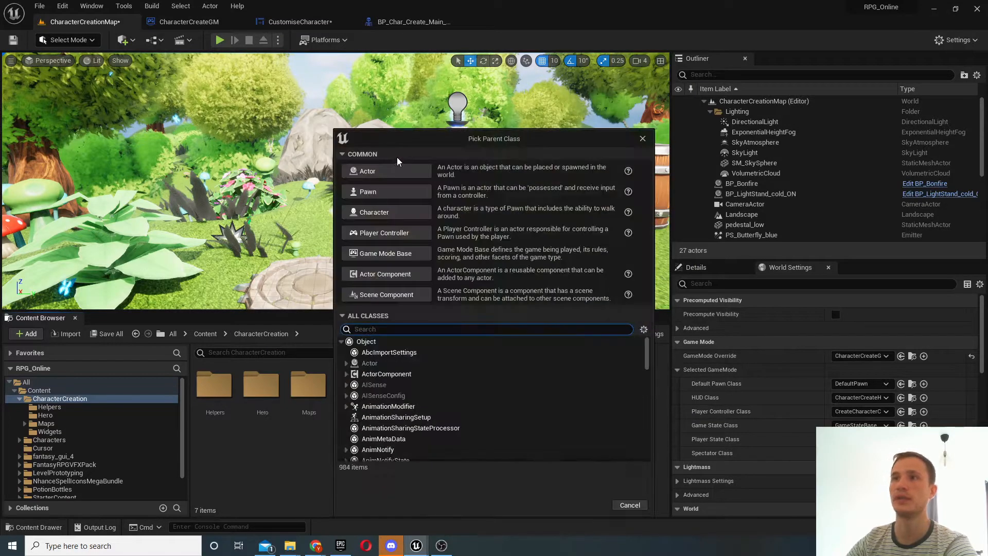
type("game mode")
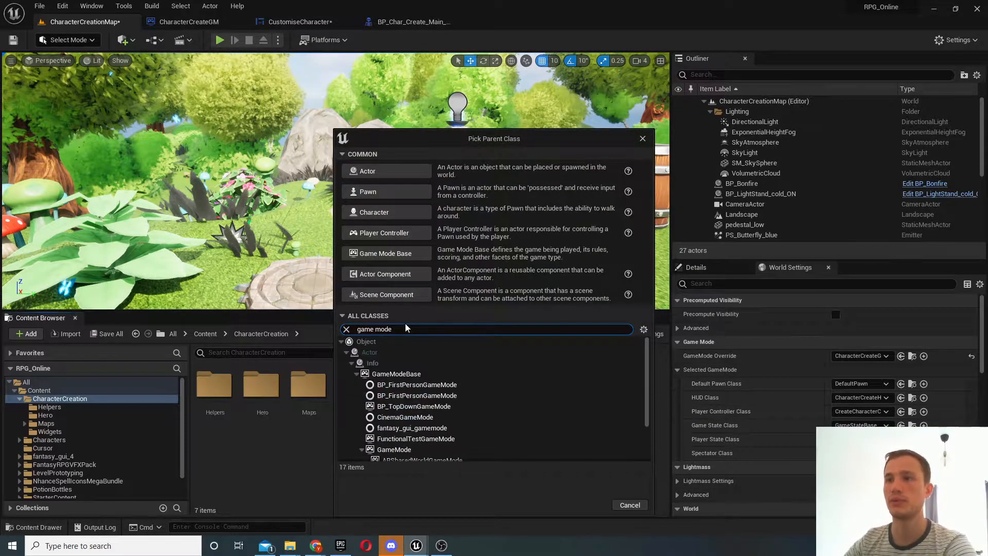
left_click(394, 449)
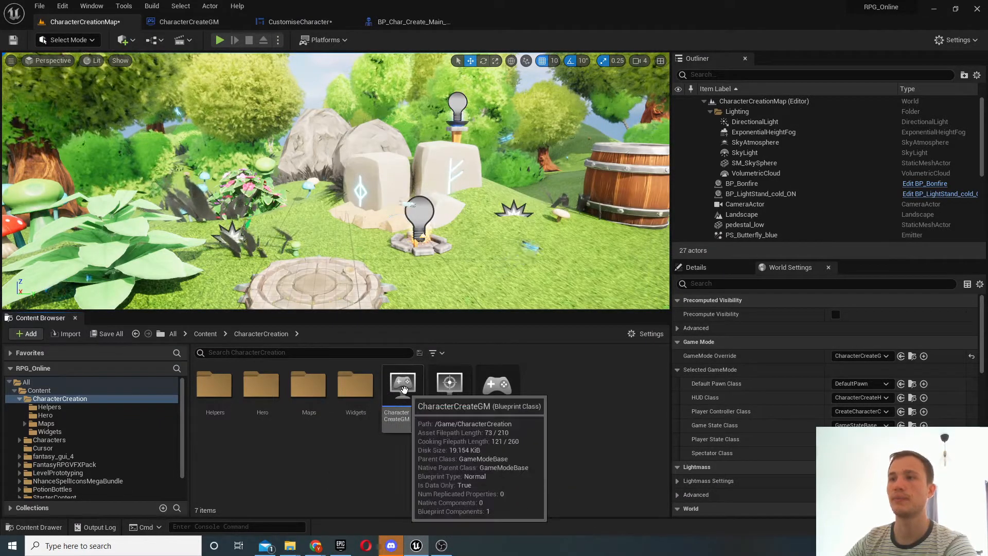
double_click(402, 385)
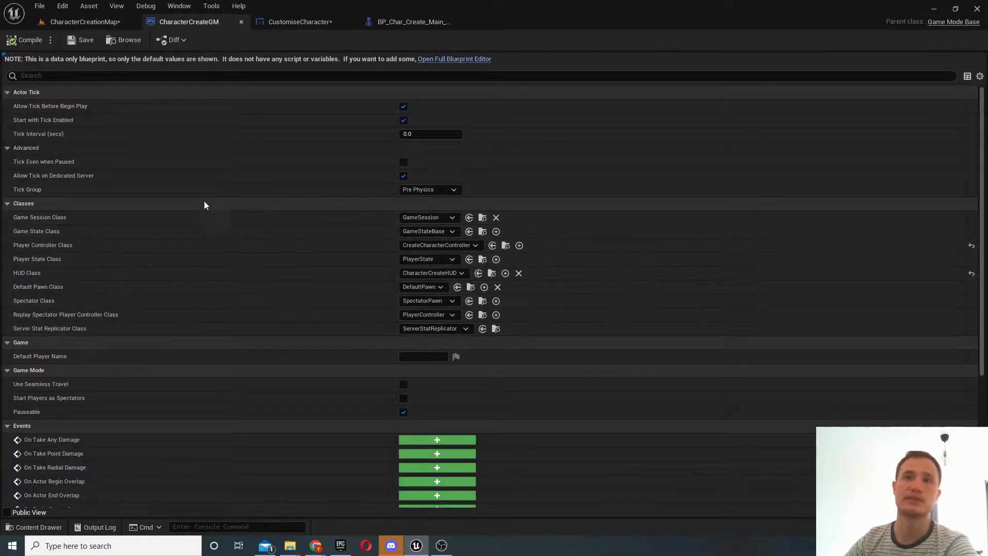
mouse_move(441, 245)
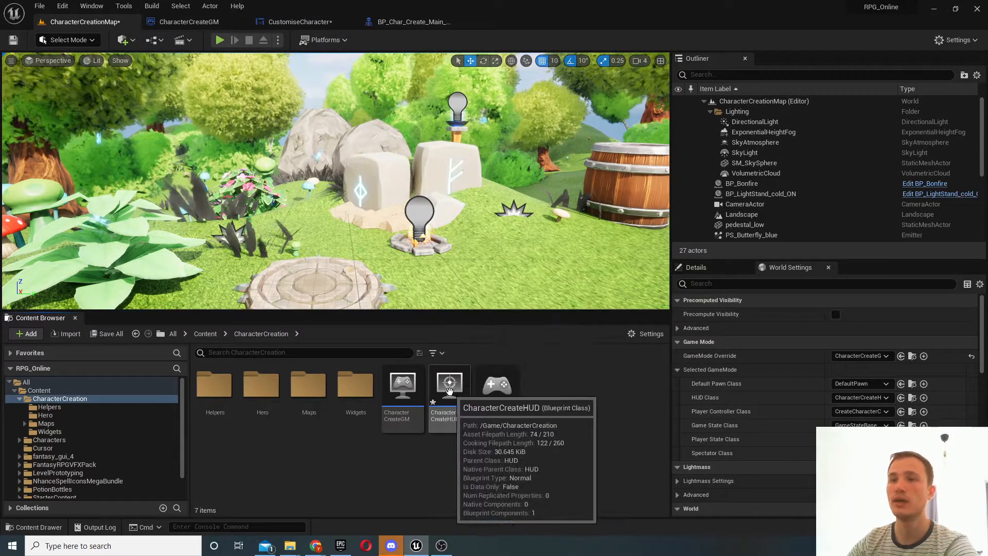
- Add a Create Widget node in CharacterCreateHUD, then return to CharacterCreationMap
double_click(449, 383)
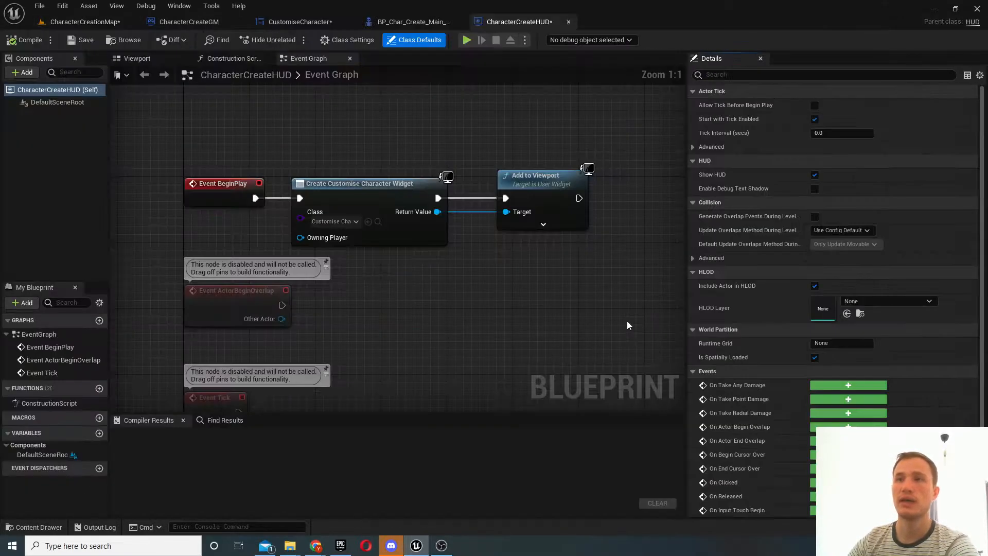
mouse_move(387, 194)
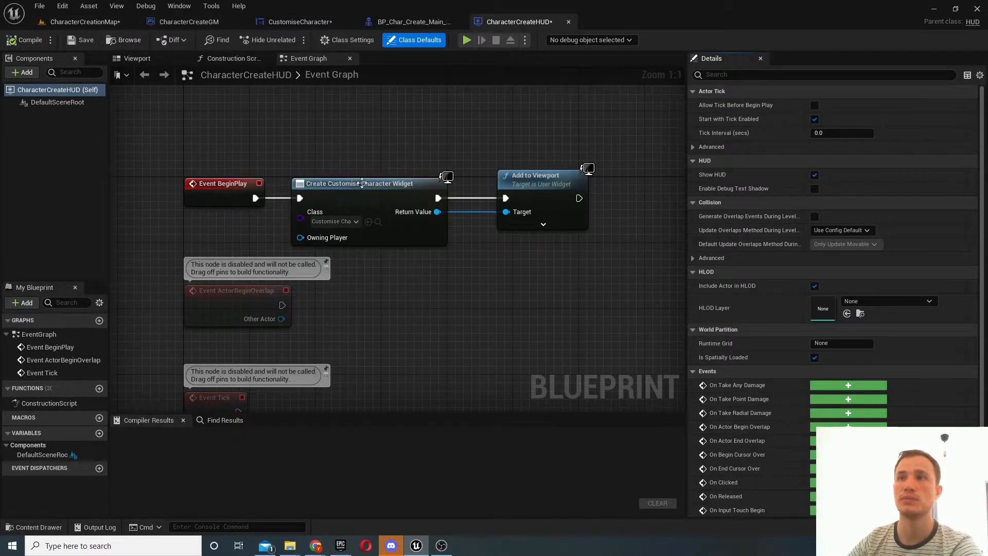
type("create")
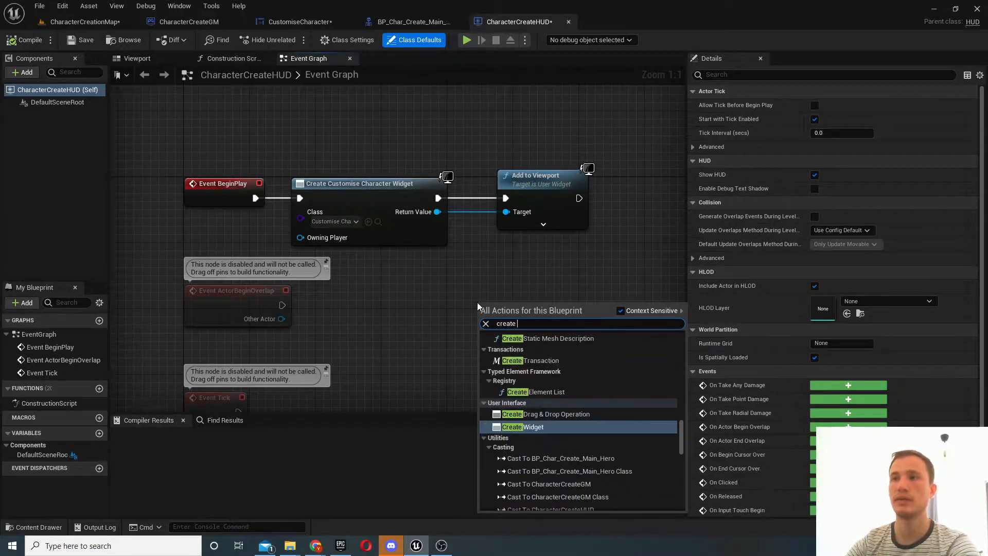
type("widg")
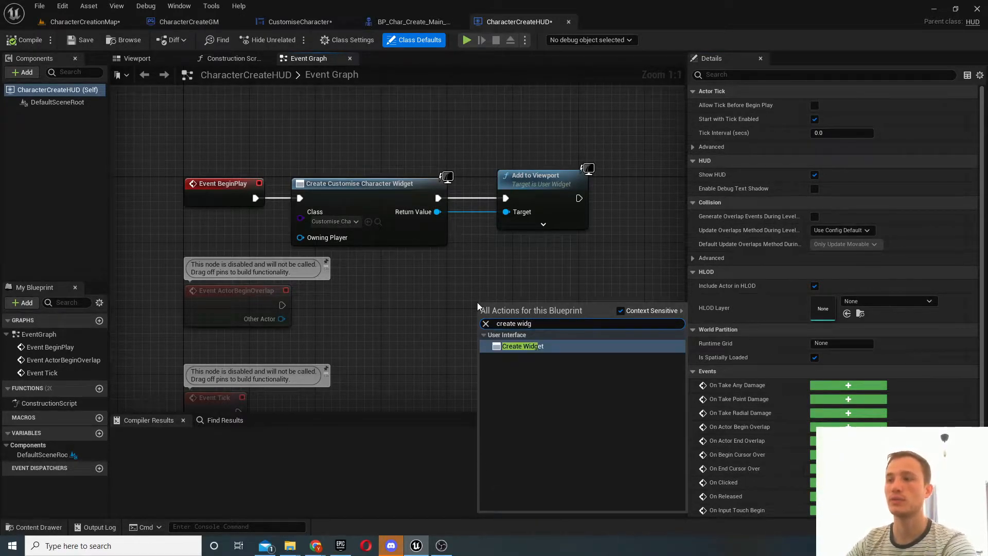
left_click(522, 346)
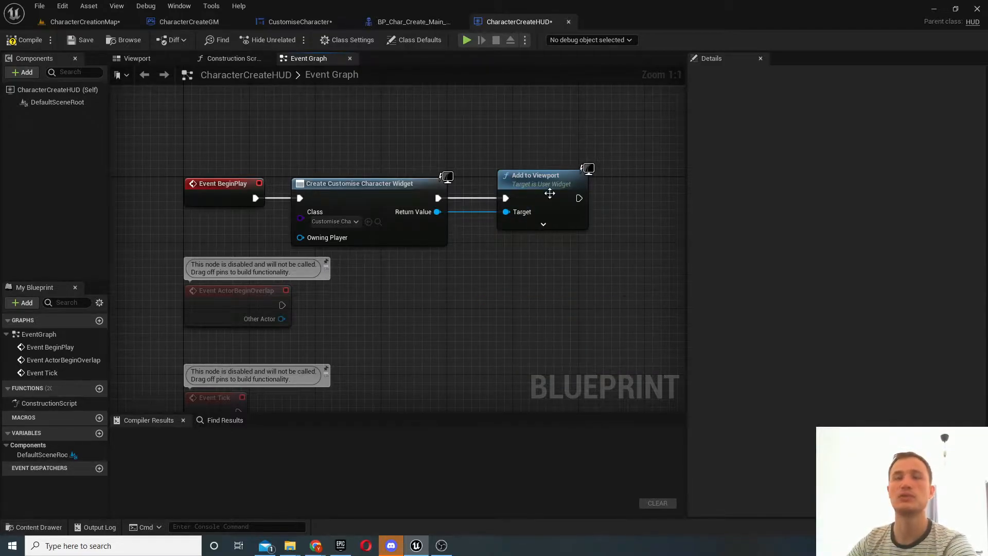
left_click(81, 21)
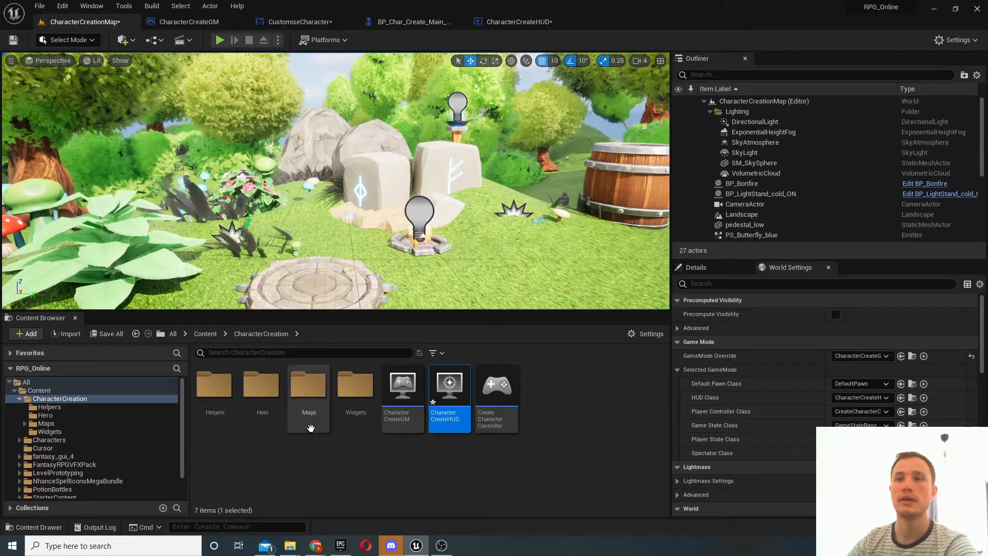
- Select btn_rotata_left in the CustomiseCharacter Designer and view its On Pressed event
left_click(301, 21)
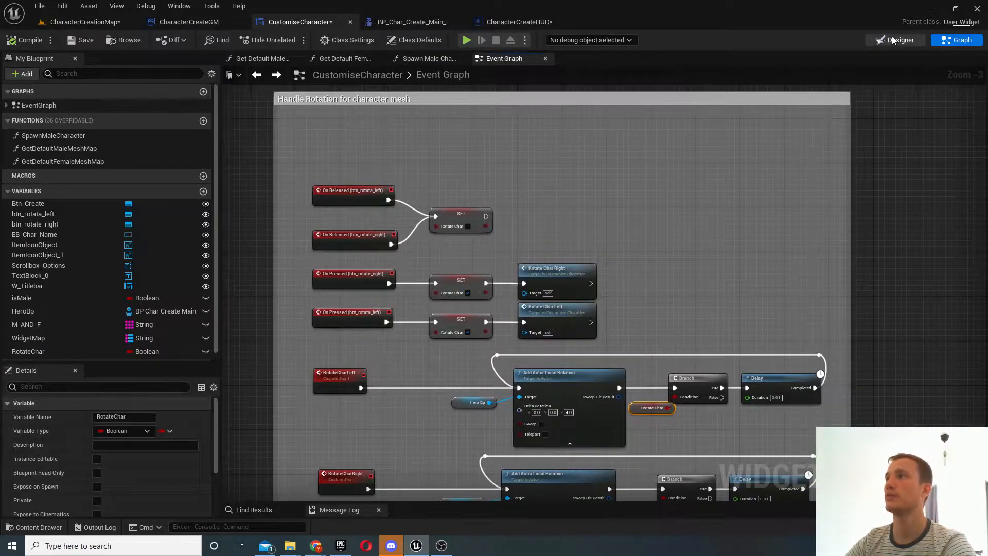
left_click(895, 39)
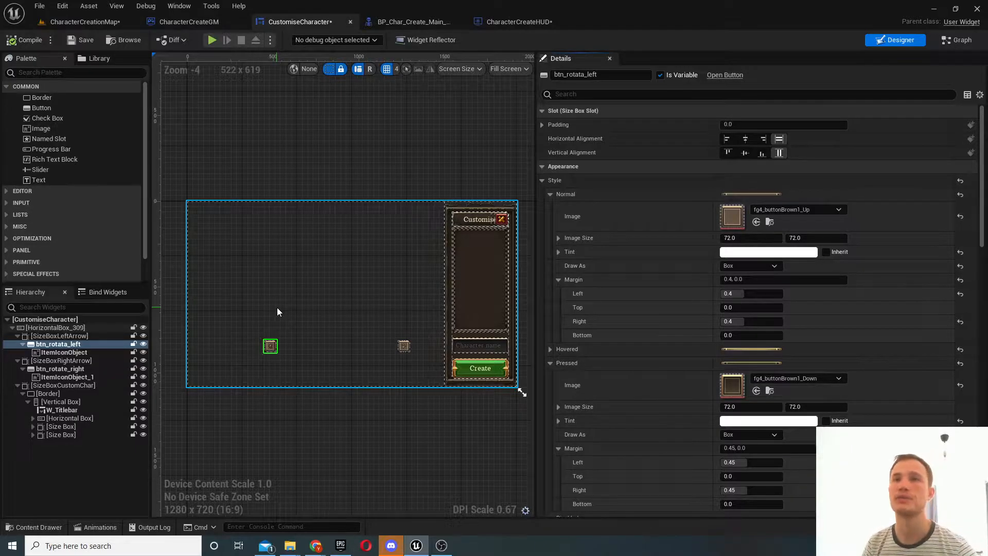
left_click(59, 345)
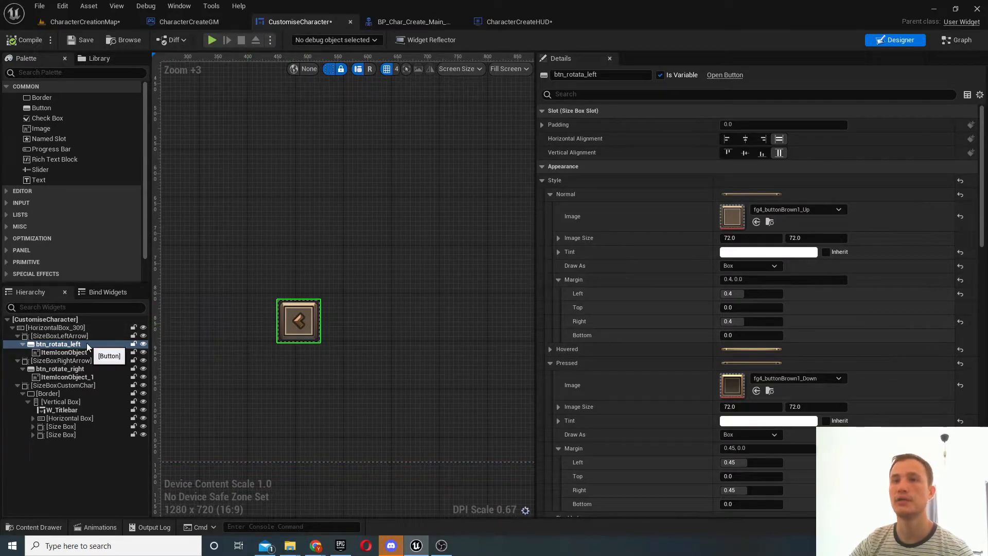
scroll("down", 3)
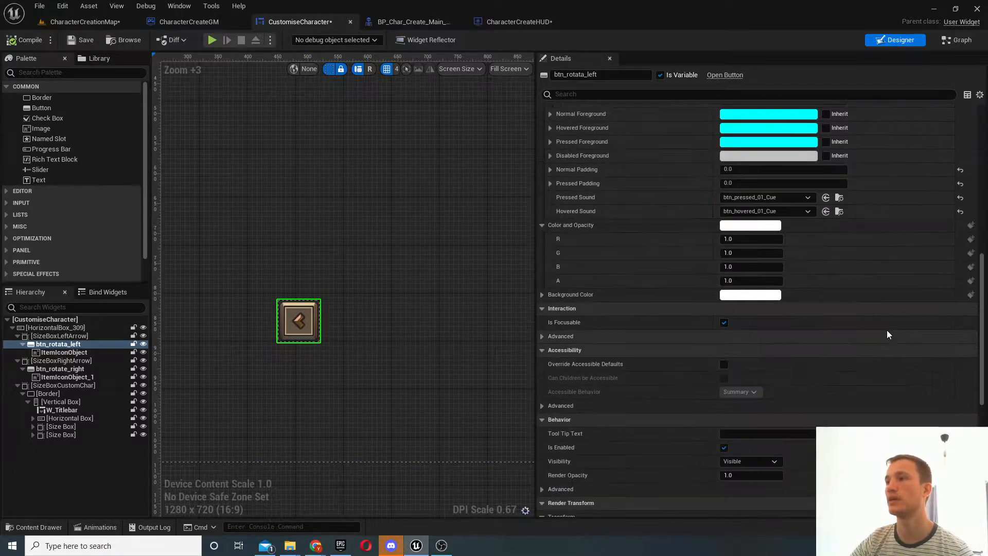
scroll("down", 3)
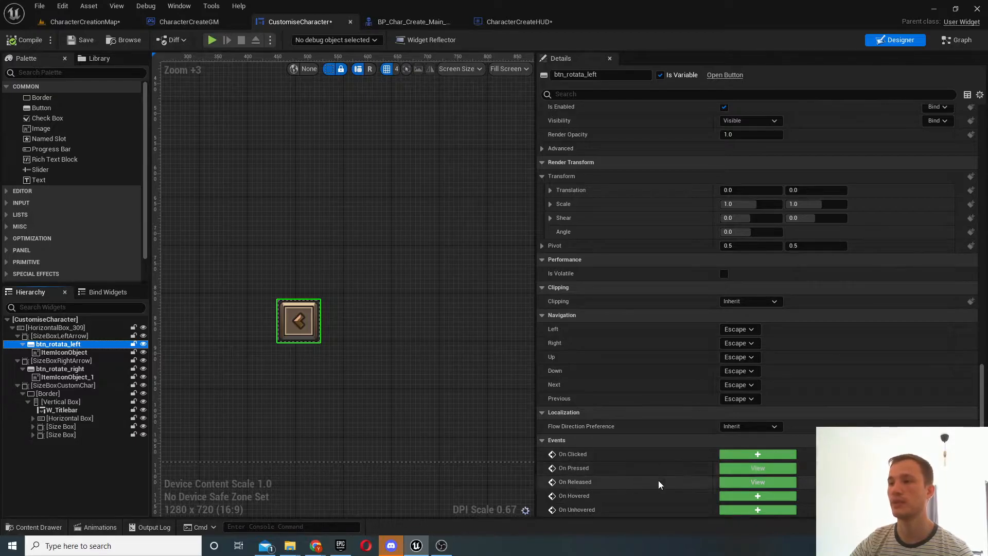
left_click(955, 40)
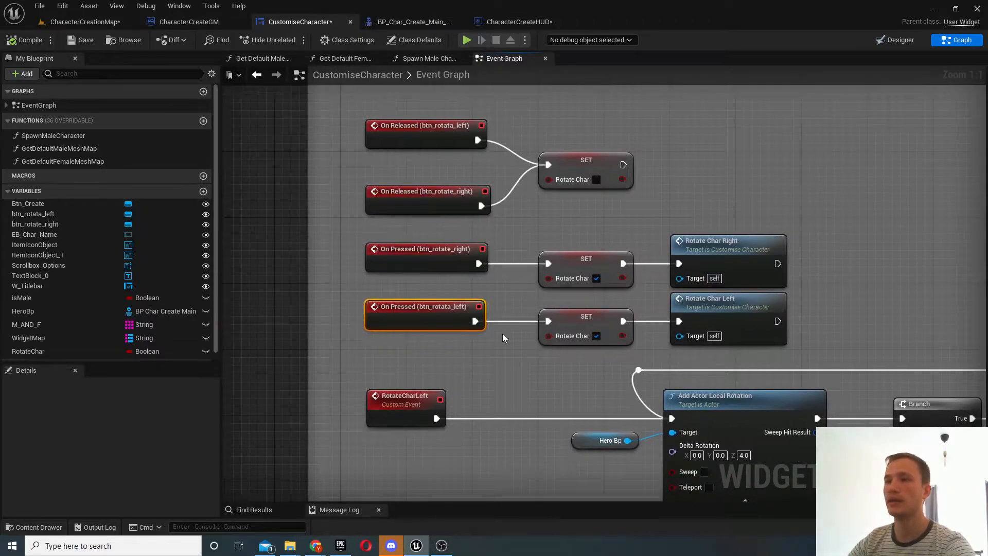
- Search nodes for 'custom' and inspect the Rotate Char variable in the rotation graph
left_click(28, 351)
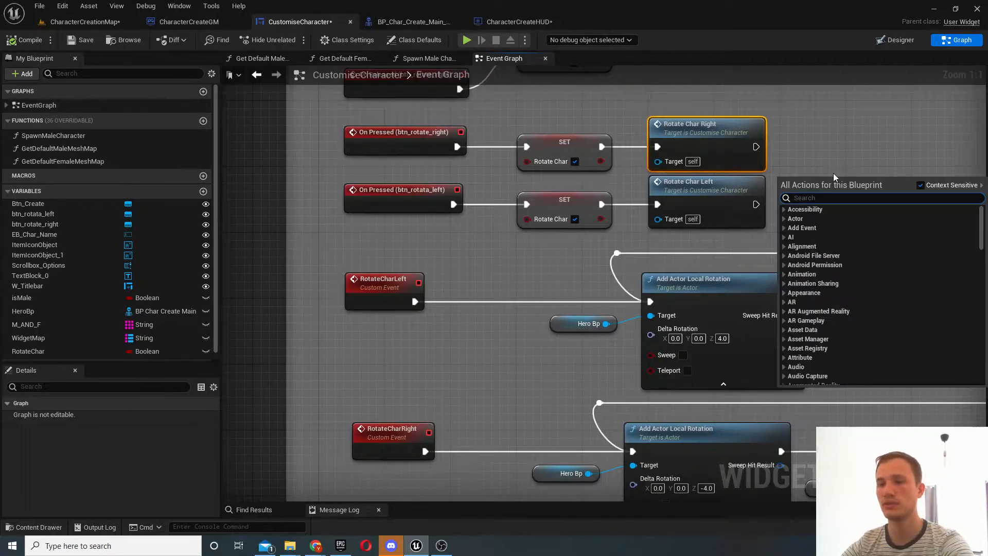
type("custom")
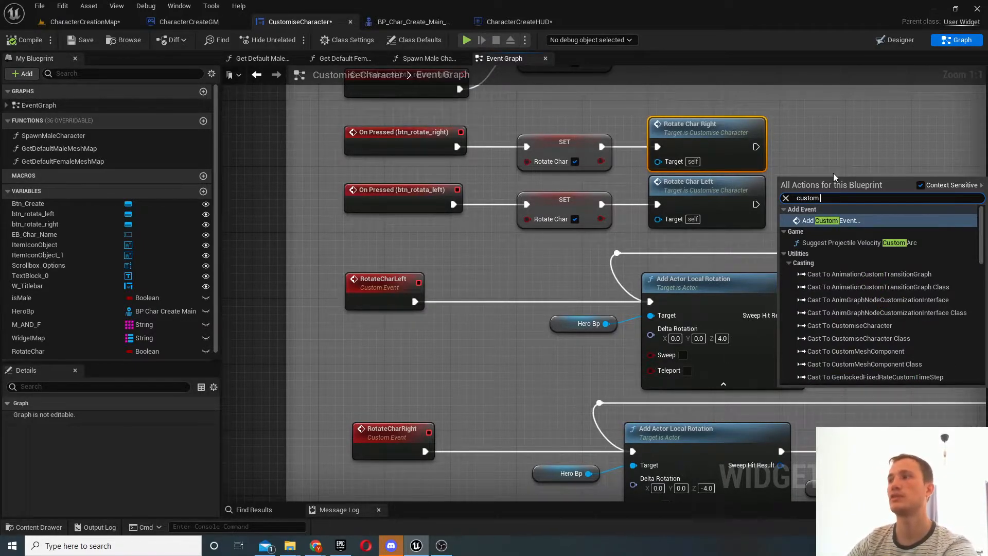
left_click(829, 220)
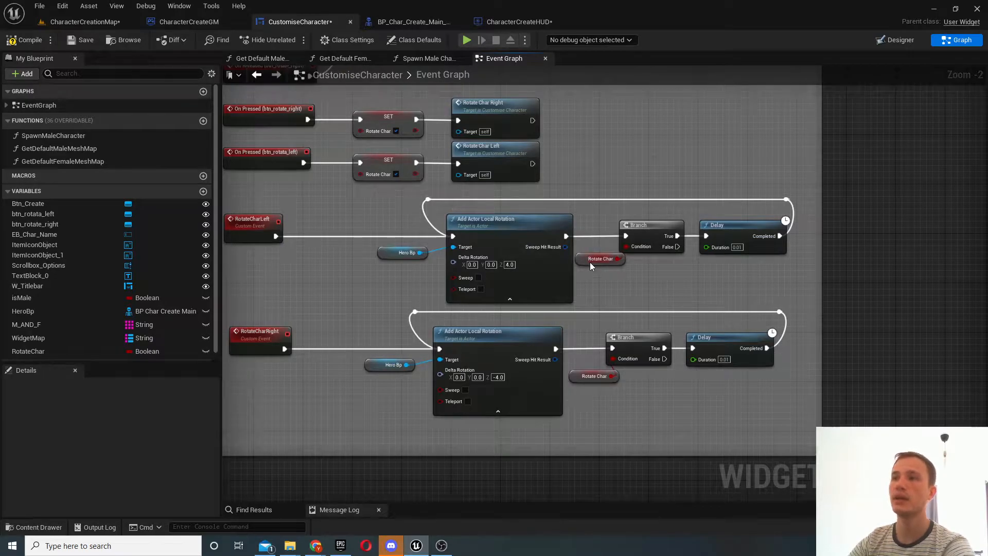
left_click(599, 259)
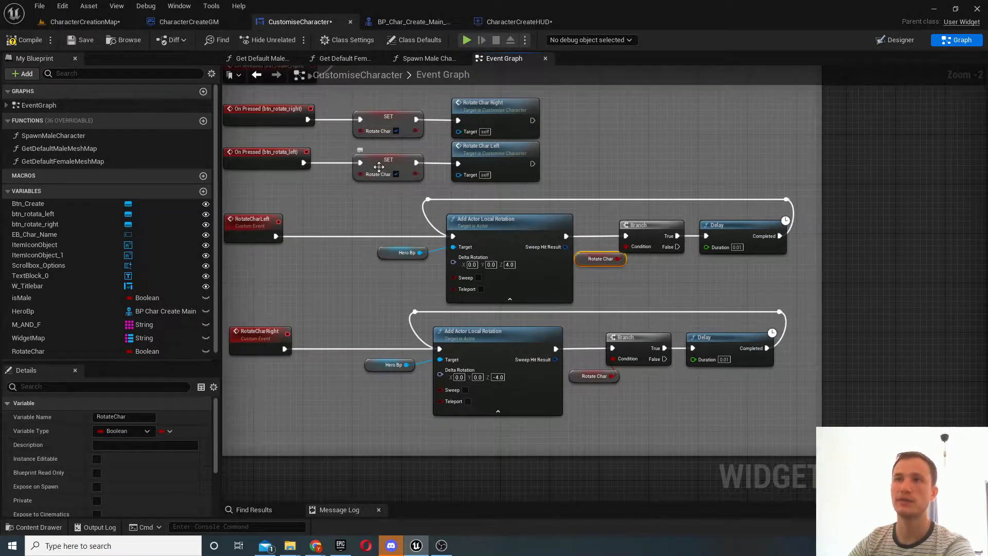
mouse_move(649, 264)
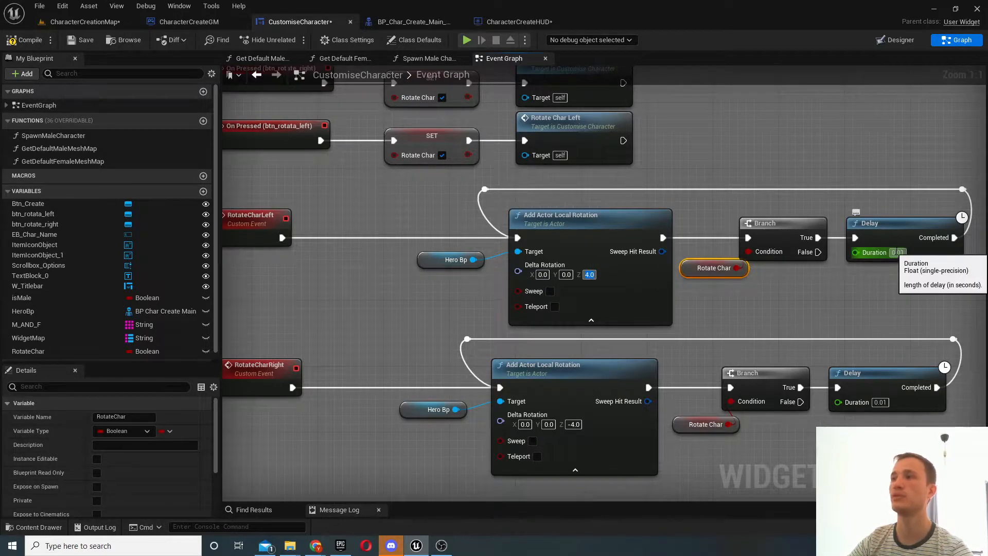
mouse_move(605, 271)
type("0.5")
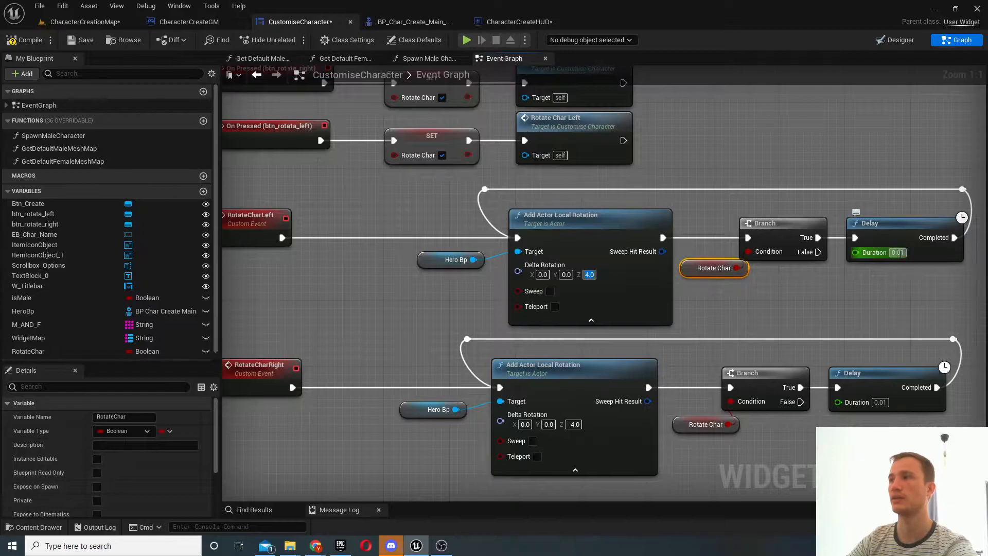
mouse_move(581, 283)
type("2")
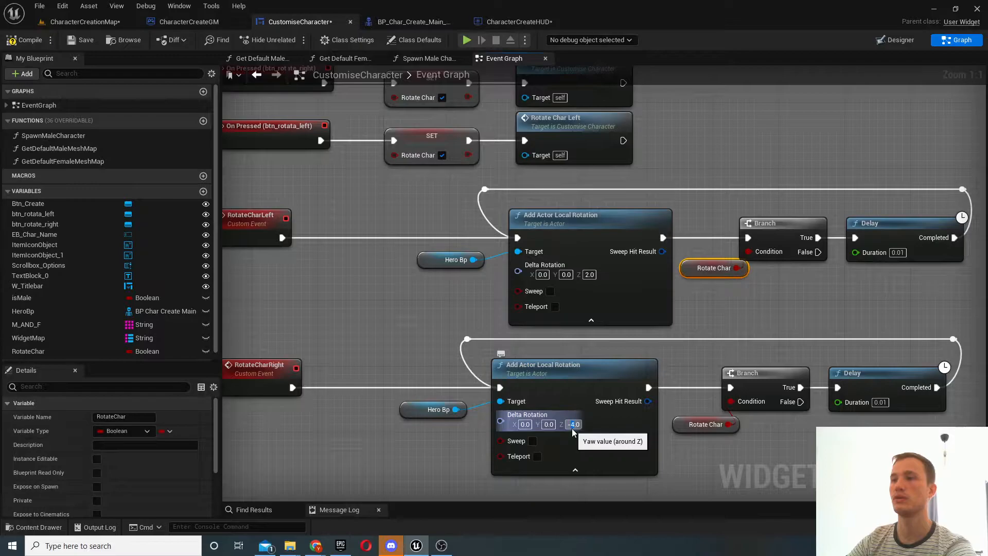
- Play-test the character screen, stop it, and select the Hero Bp variable
left_click(466, 39)
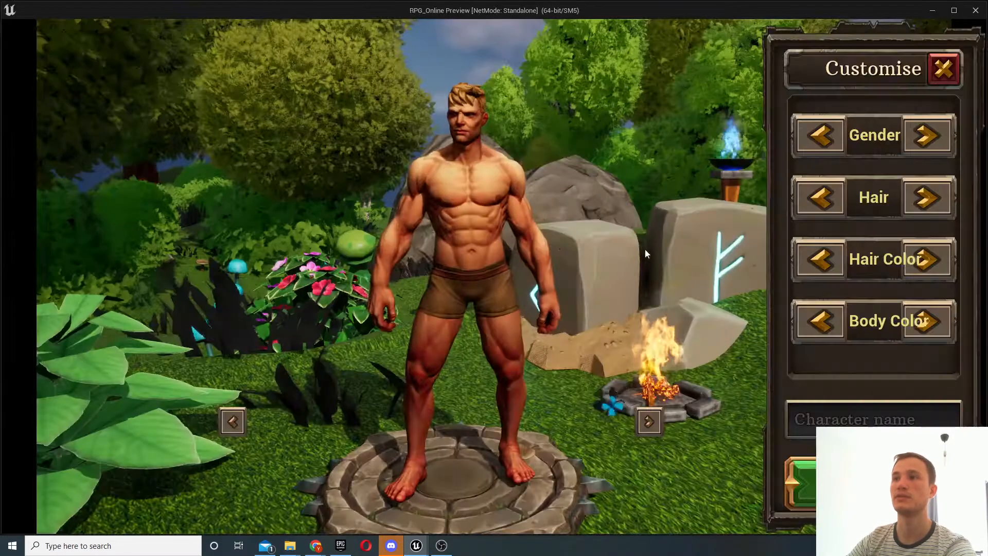
left_click(649, 420)
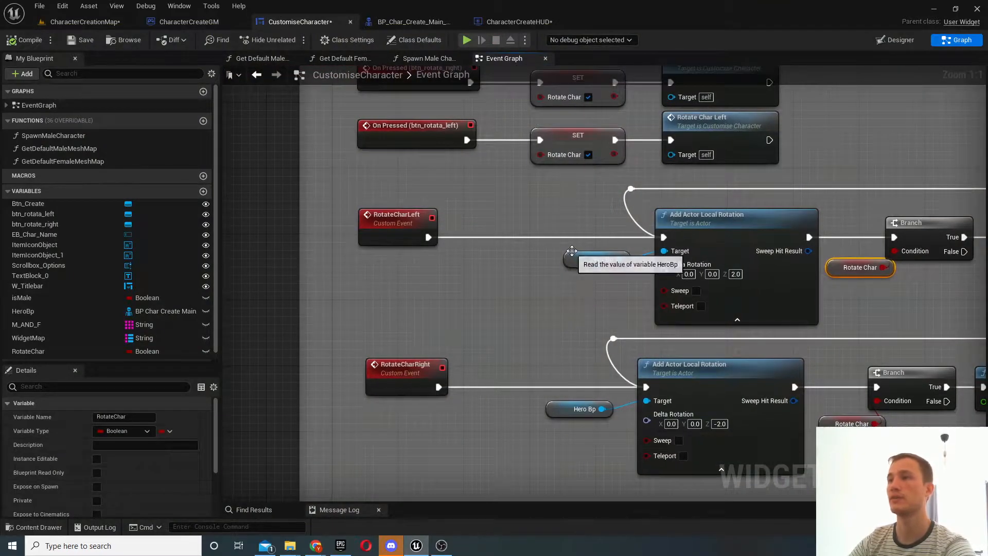
left_click(594, 258)
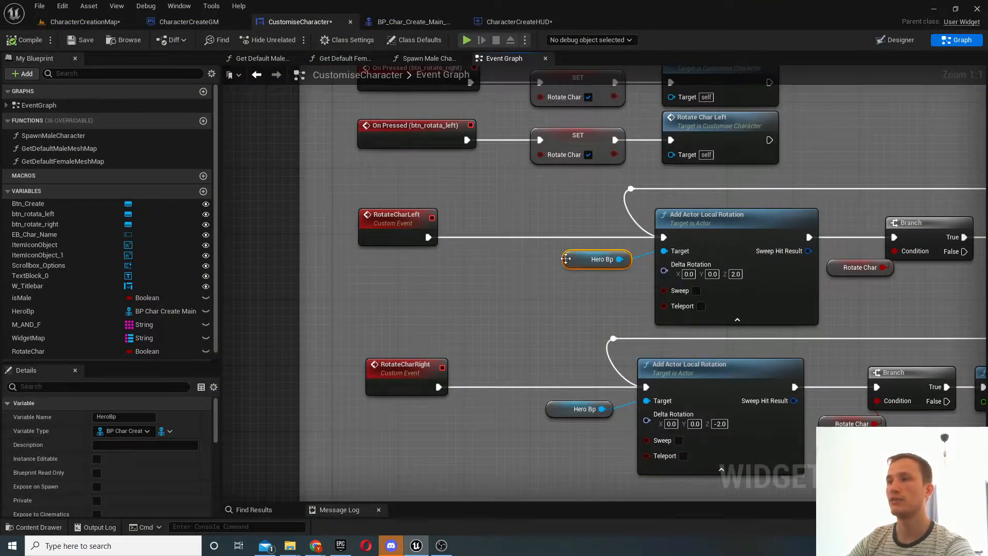
scroll("down", 3)
type("spawn a")
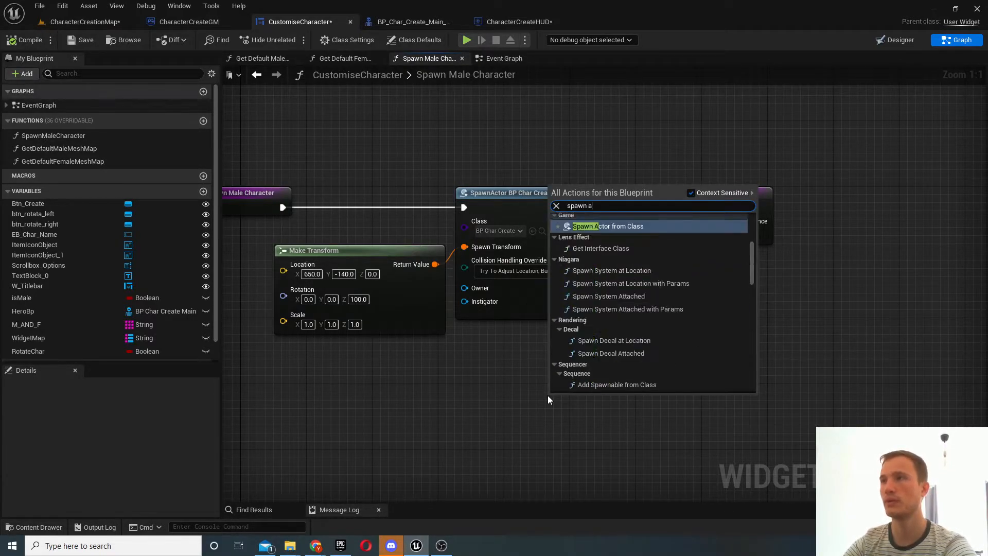
- Try a Spawn Actor from Class node and a 'get actor' search in Spawn Male Character
left_click(608, 225)
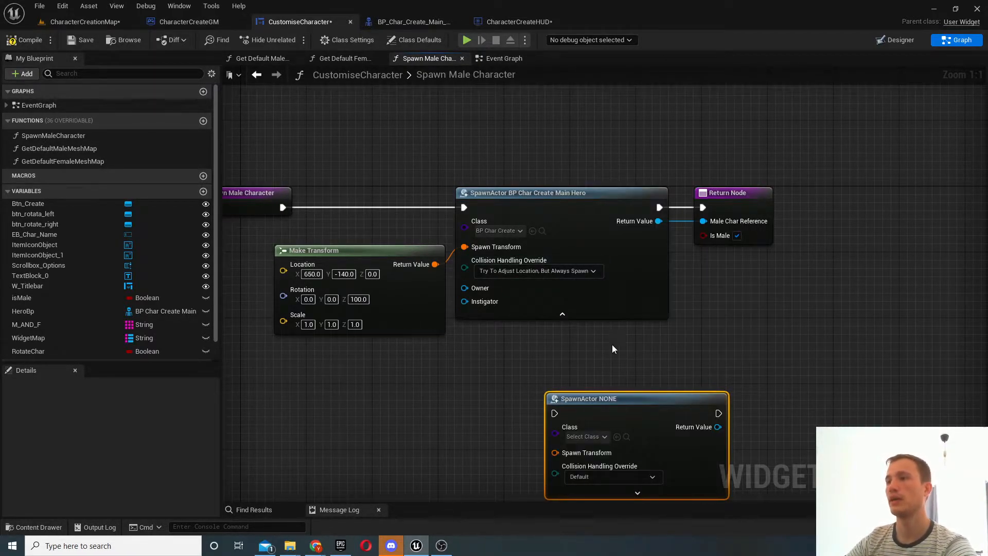
left_click_drag(637, 398, 545, 357)
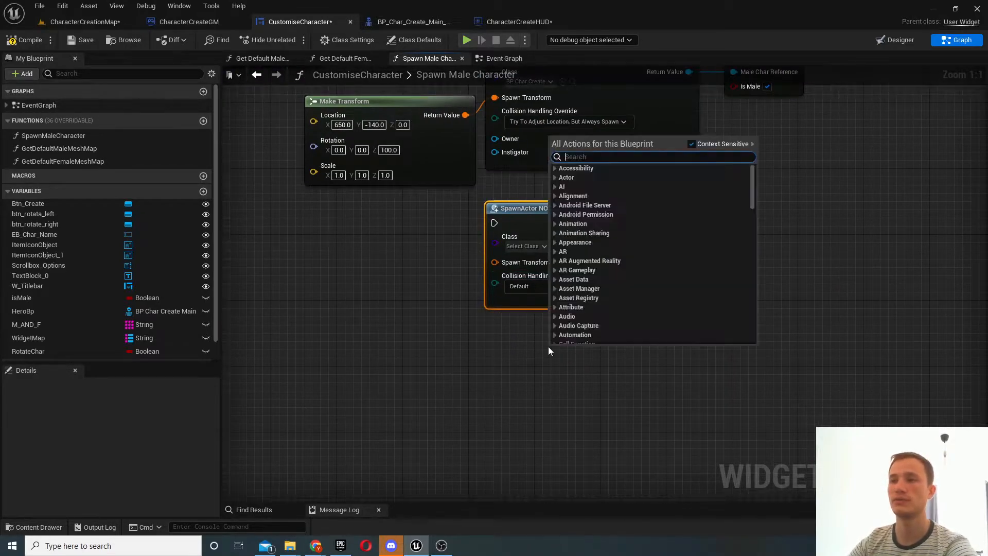
type("get actor")
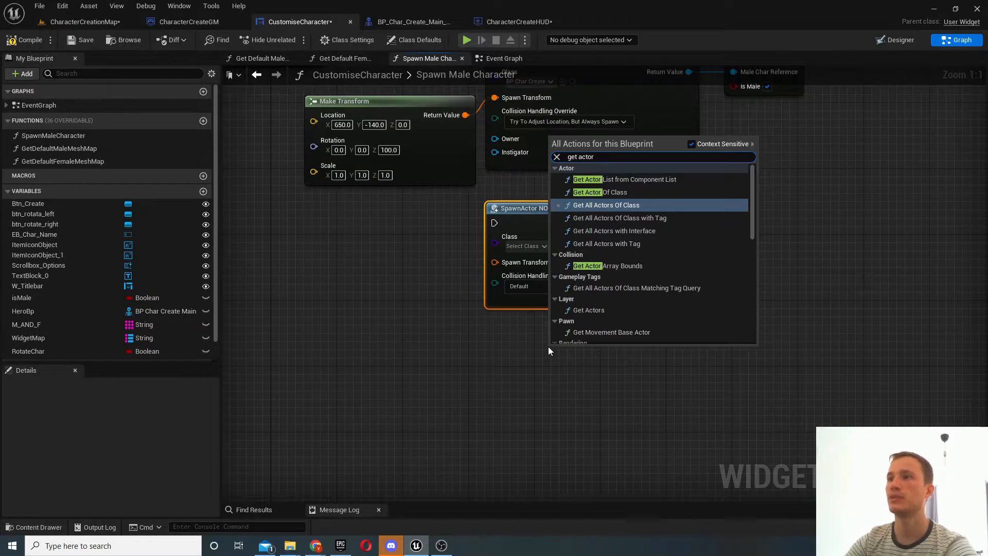
left_click(600, 192)
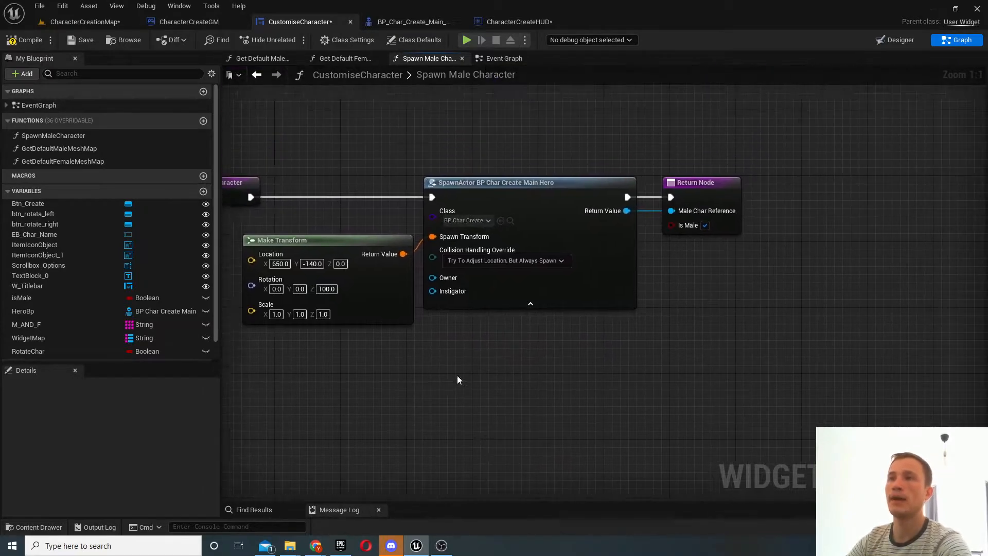
mouse_move(880, 164)
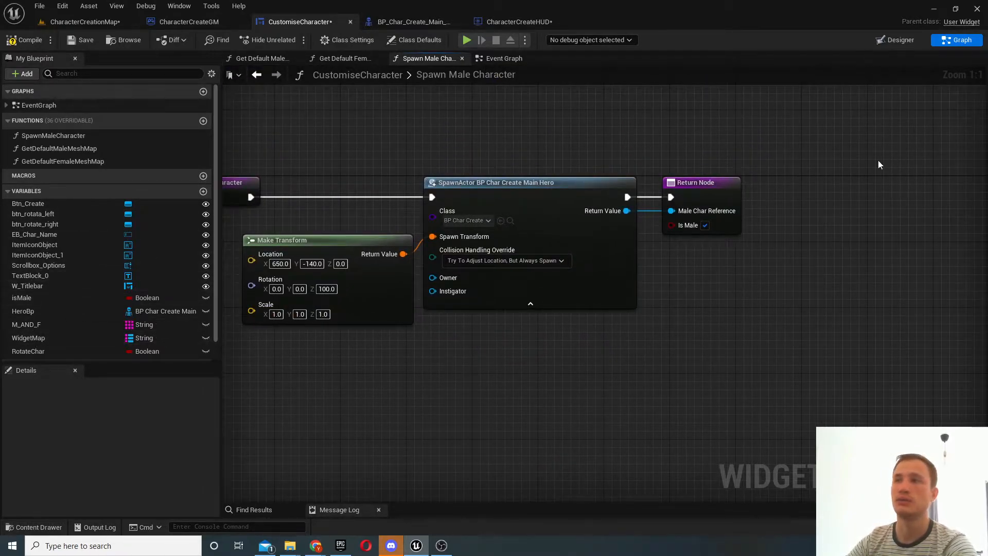
mouse_move(60, 311)
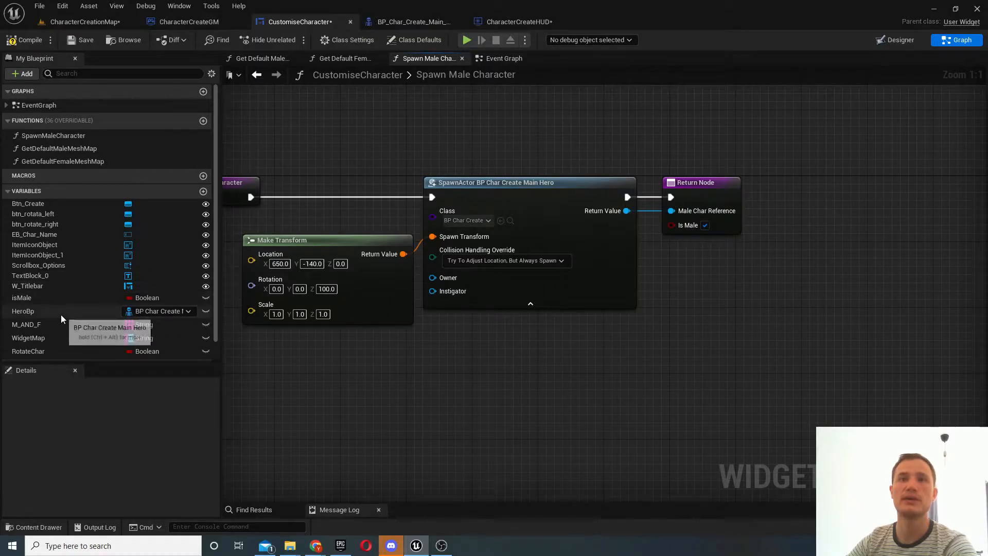
- Check HeroBp's type, view Get Default Female Mesh Map, and return to Event Graph
left_click(22, 311)
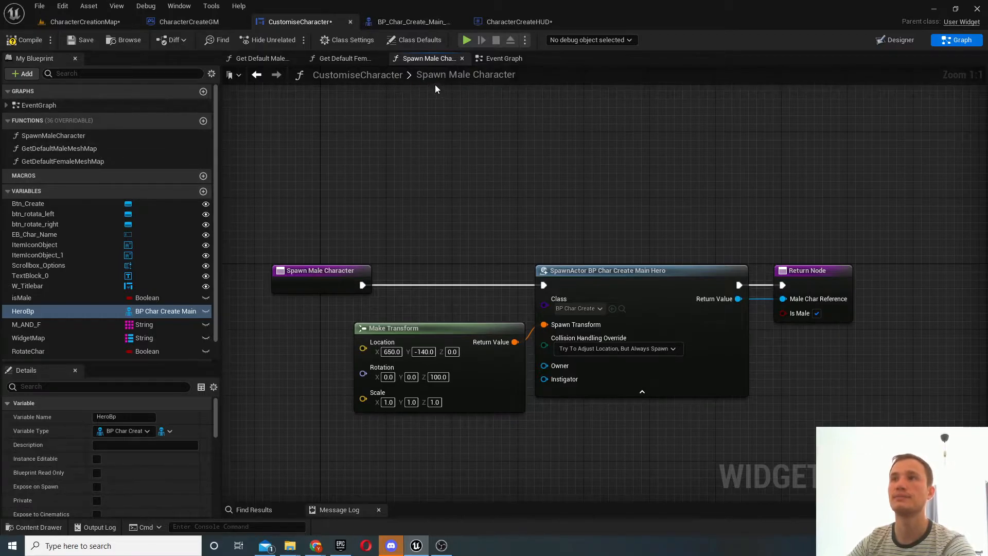
left_click(344, 58)
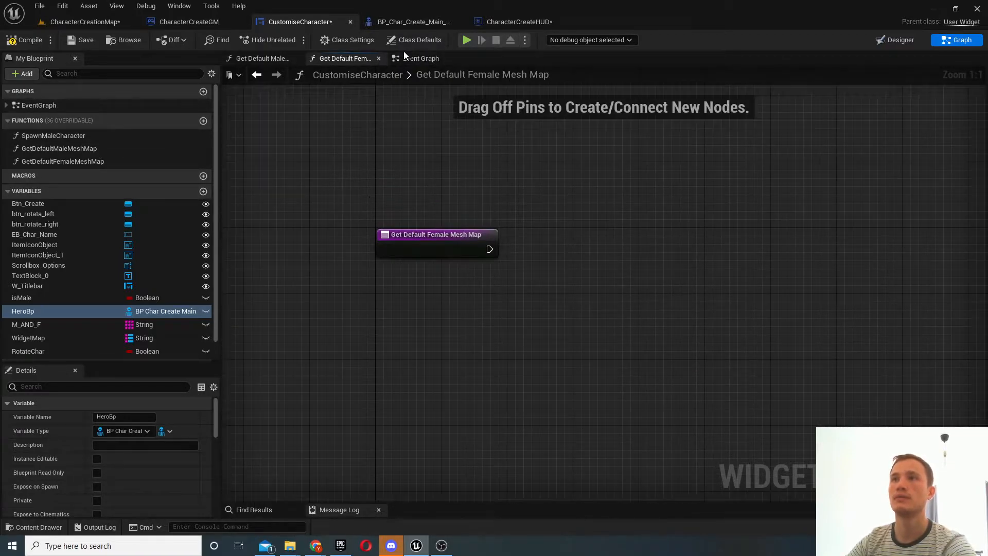
left_click(418, 59)
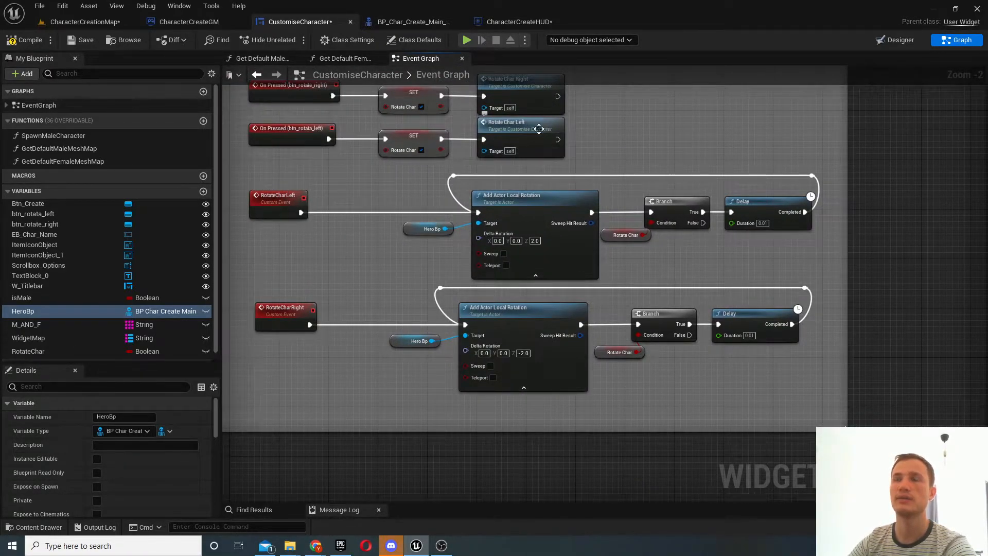
mouse_move(537, 202)
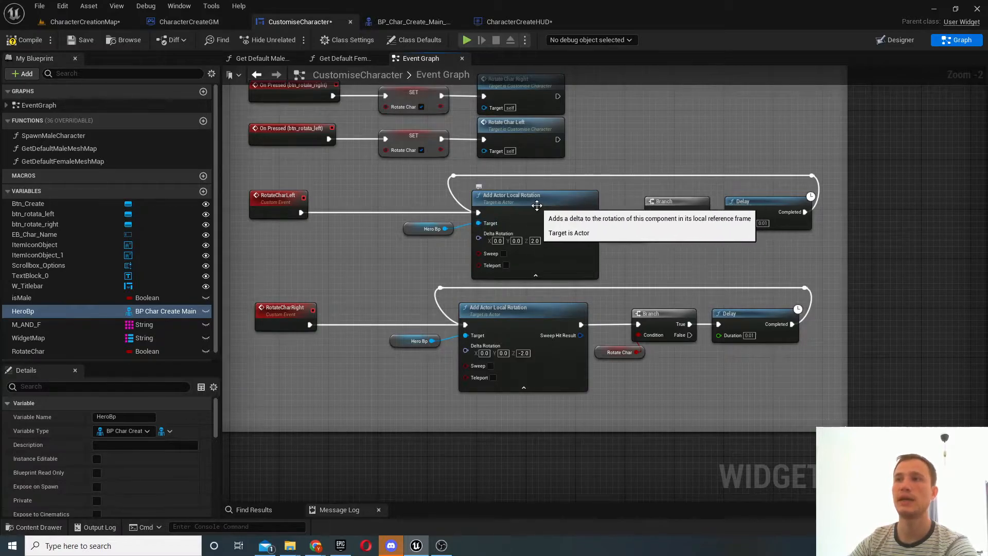
mouse_move(569, 159)
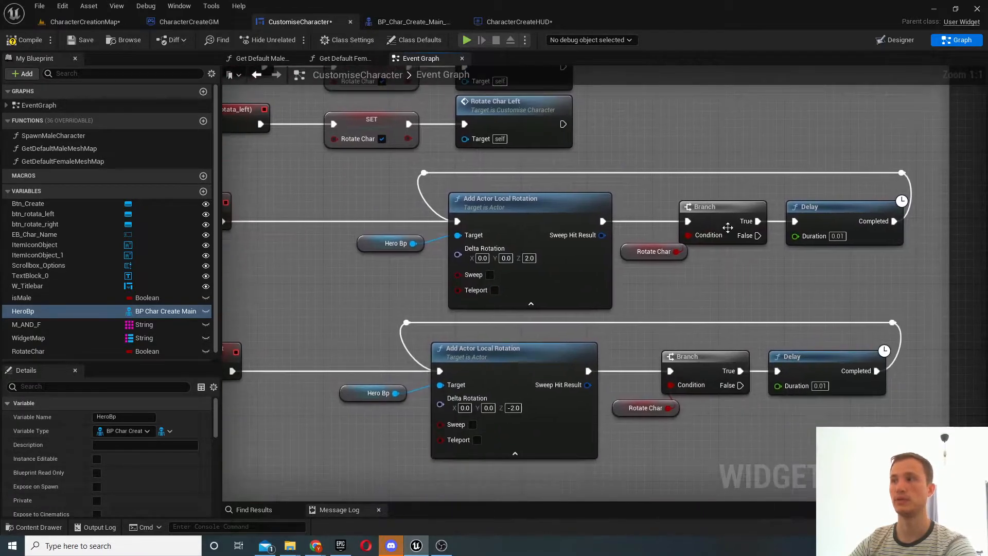
mouse_move(749, 187)
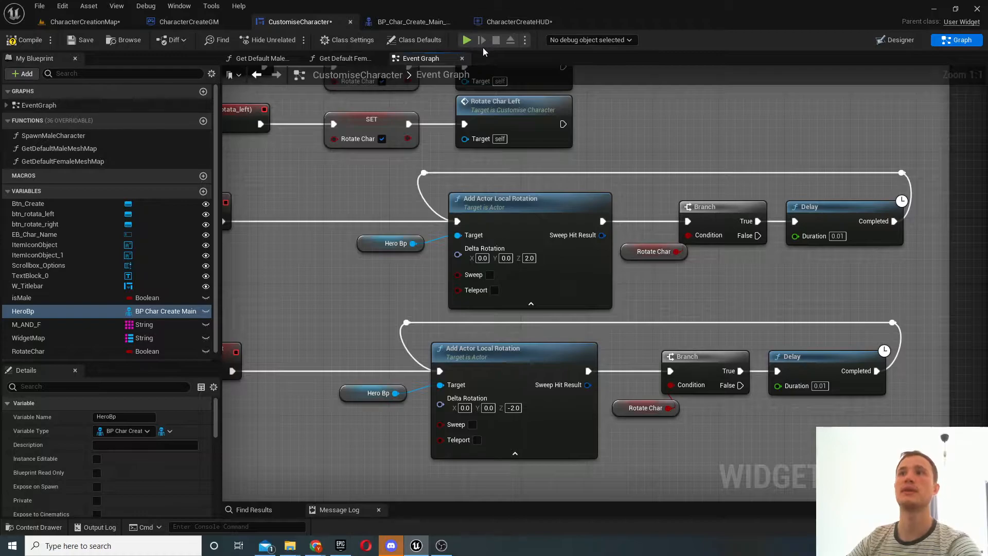
left_click(443, 74)
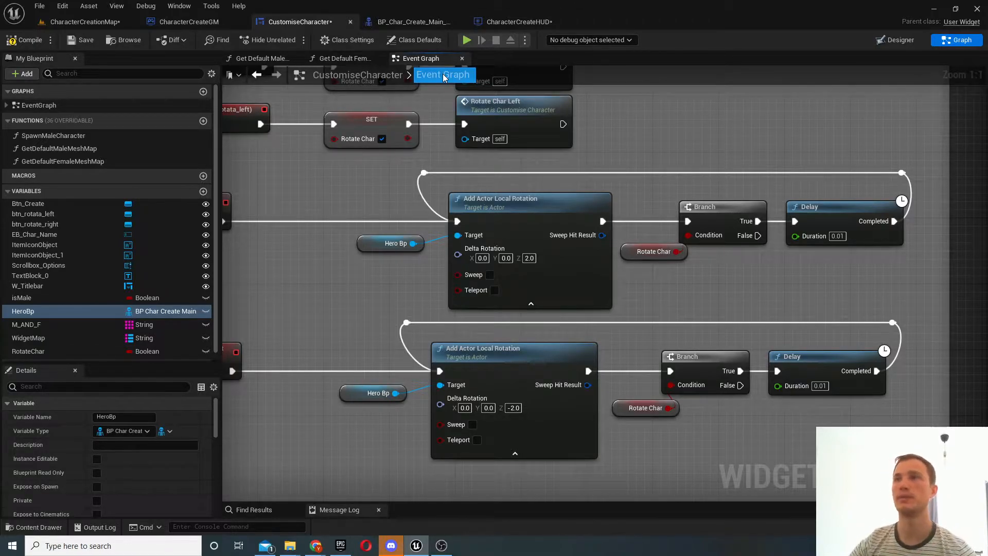
mouse_move(412, 22)
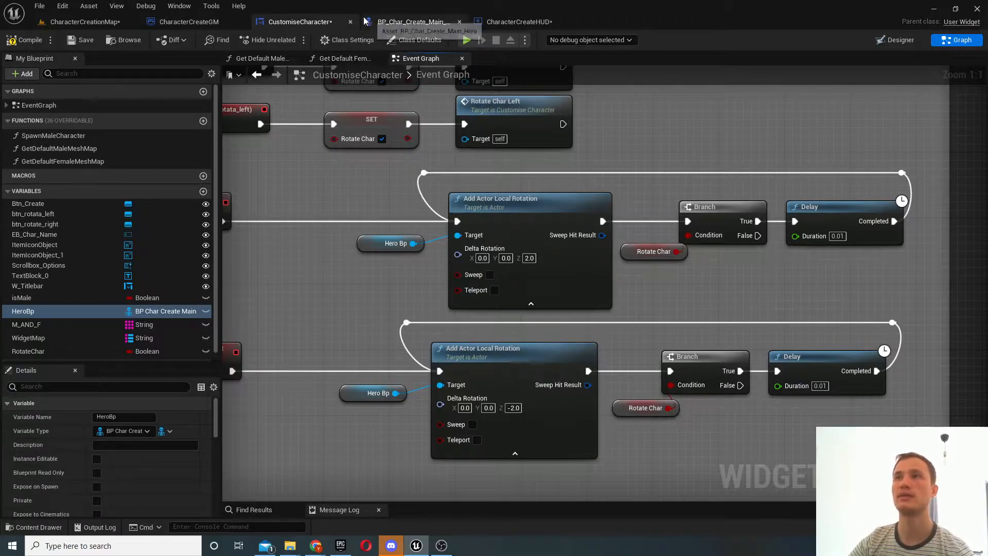
- Go via CharacterCreationMap and CharacterCreateHUD to BP_Char_Create_Main_Hero's Viewport
left_click(85, 22)
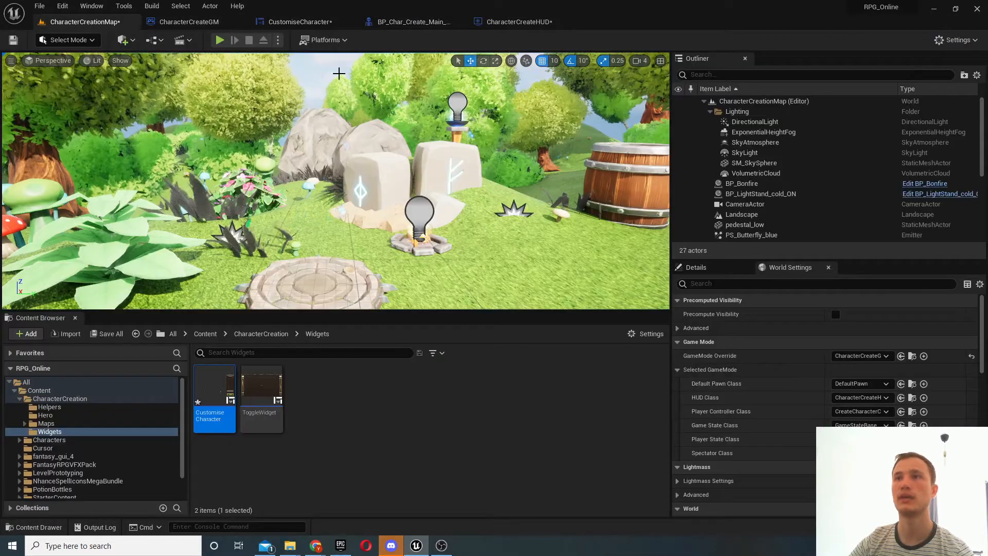
left_click(518, 22)
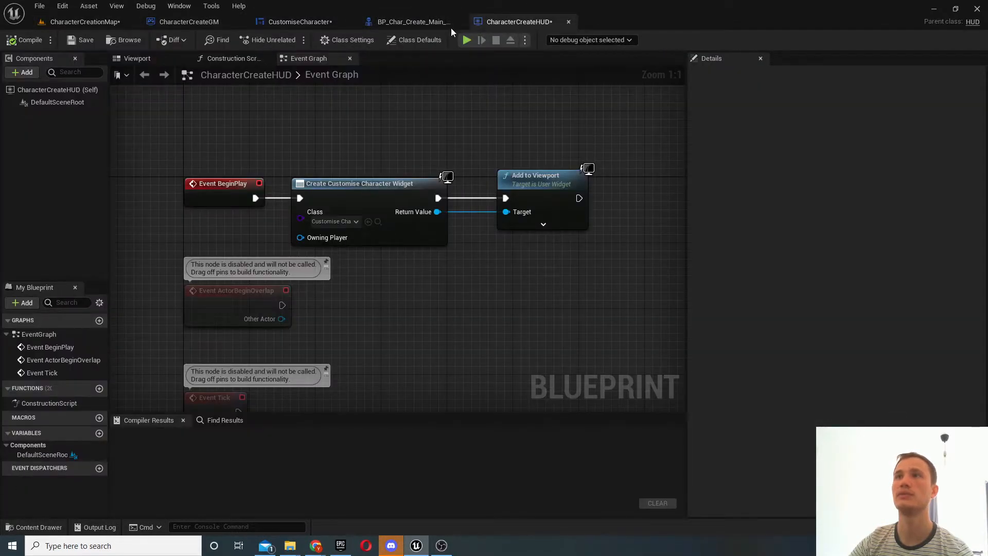
left_click(413, 22)
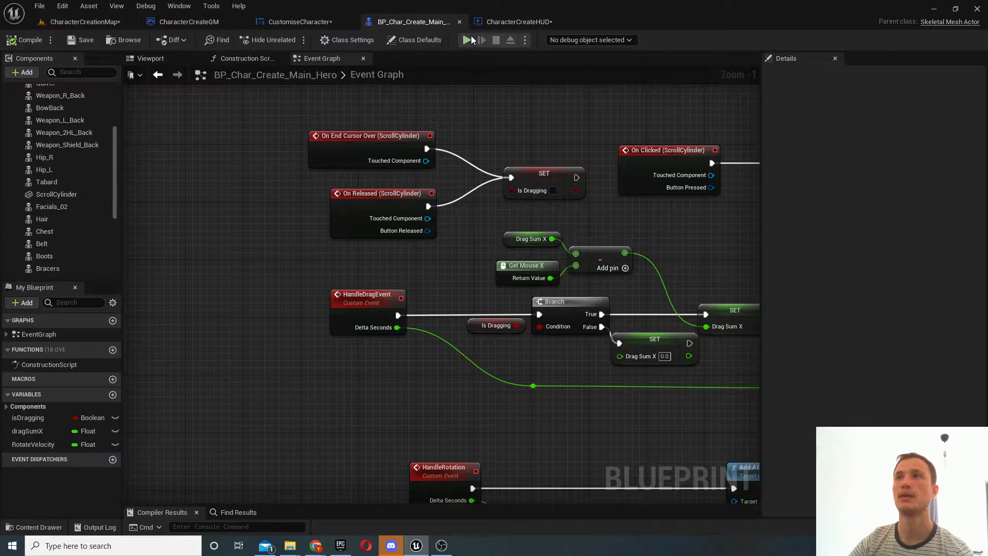
left_click(466, 40)
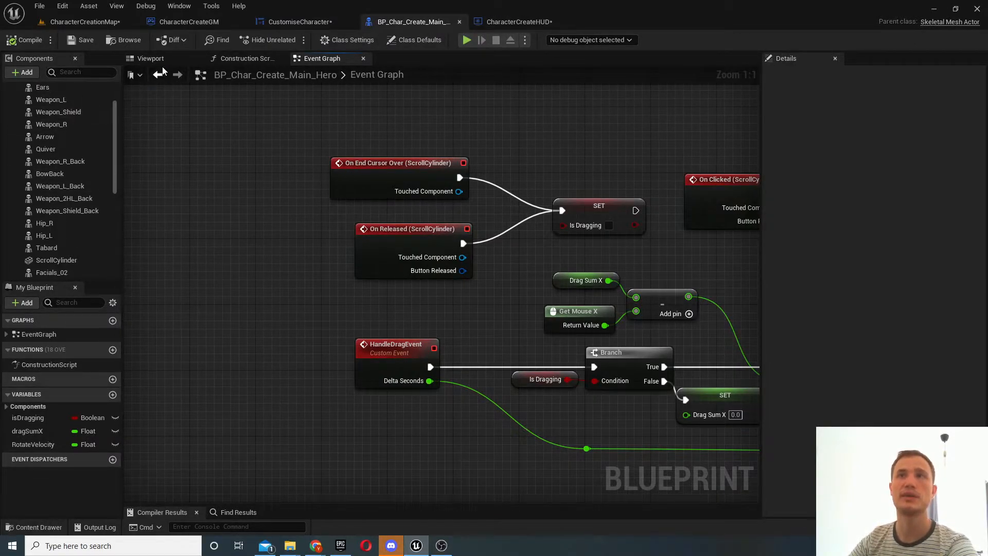
left_click(150, 58)
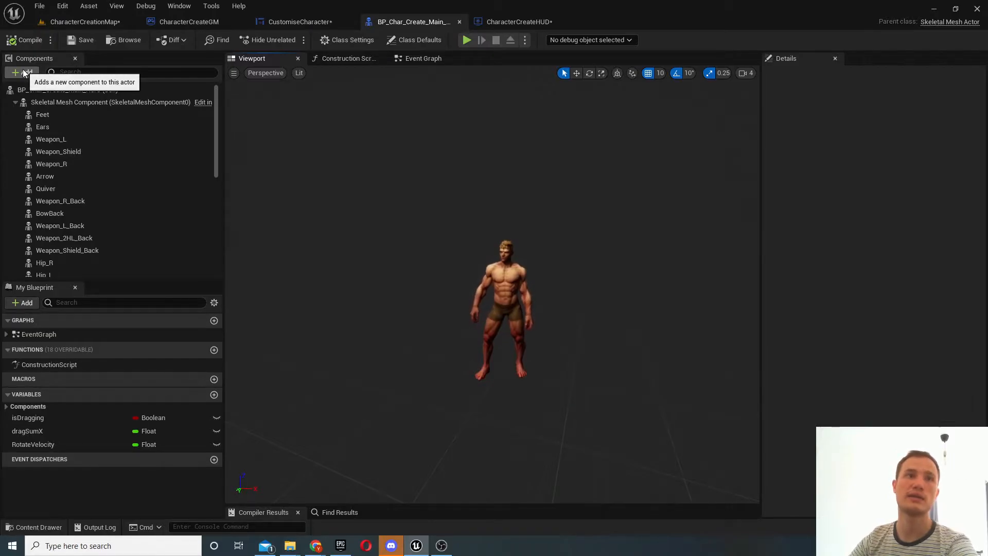
- Select the ScrollCylinder component, a cylinder mesh scaled 4×4×2, in Components
left_click(22, 72)
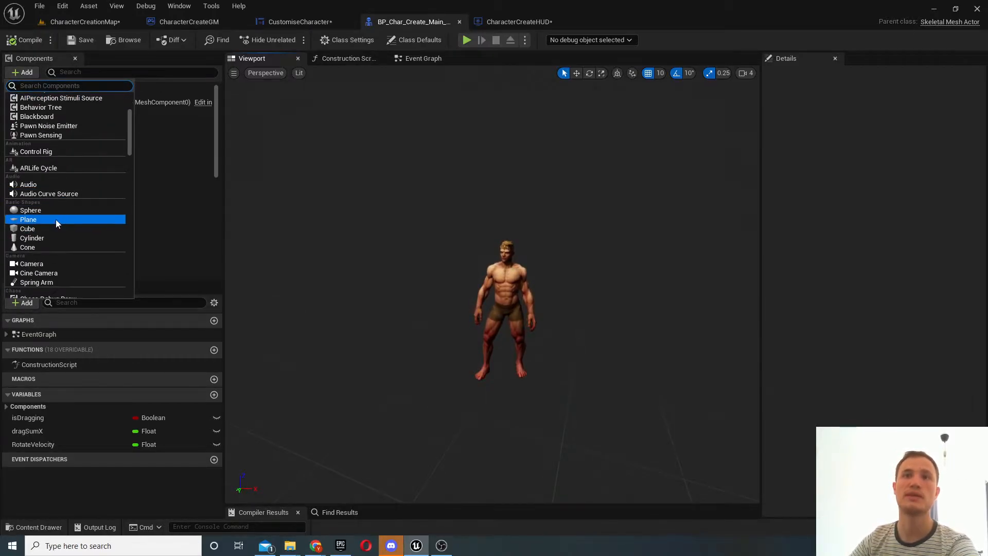
scroll("down", 3)
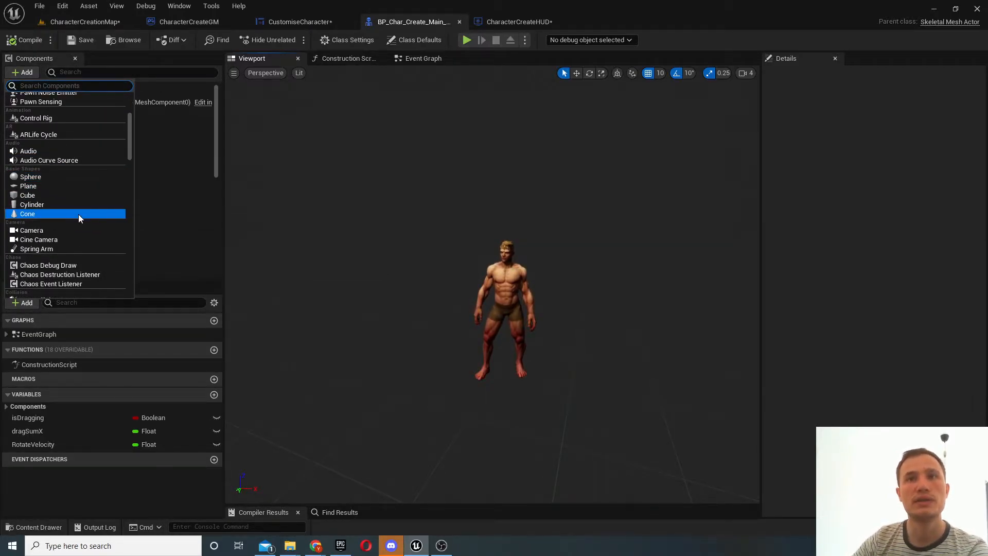
mouse_move(31, 204)
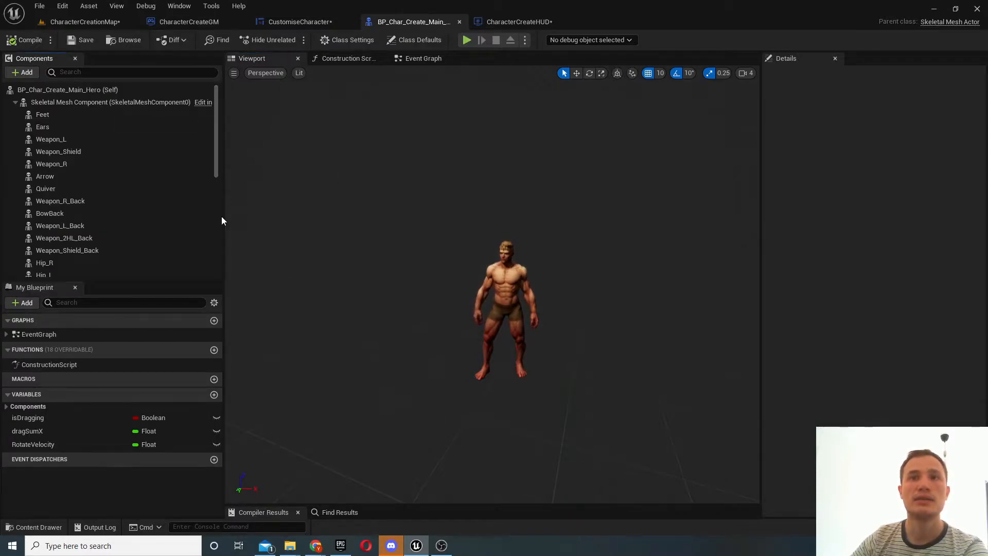
scroll("down", 3)
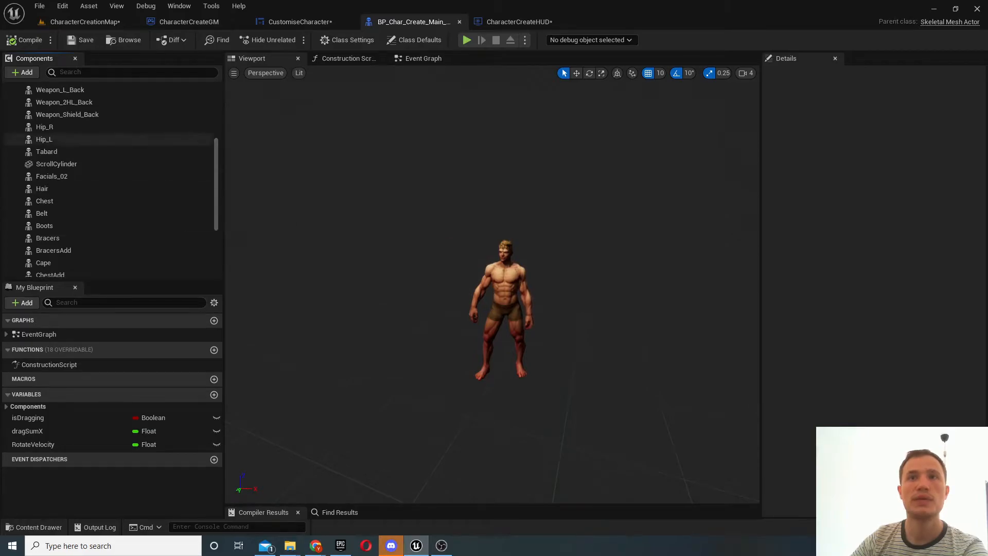
left_click(57, 164)
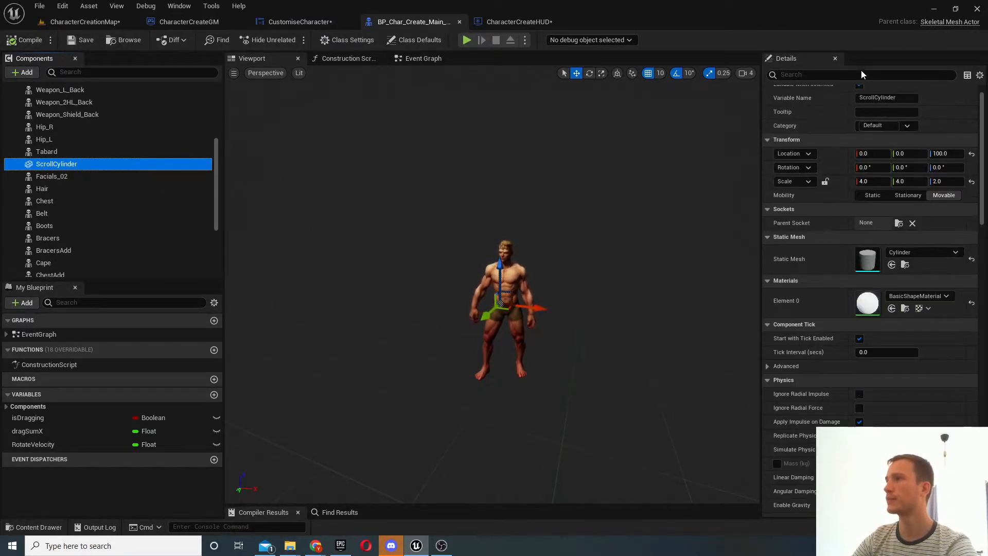
- Find 'visi' in Details and toggle the ScrollCylinder's Rendering Visible checkbox to inspect it
type("visi")
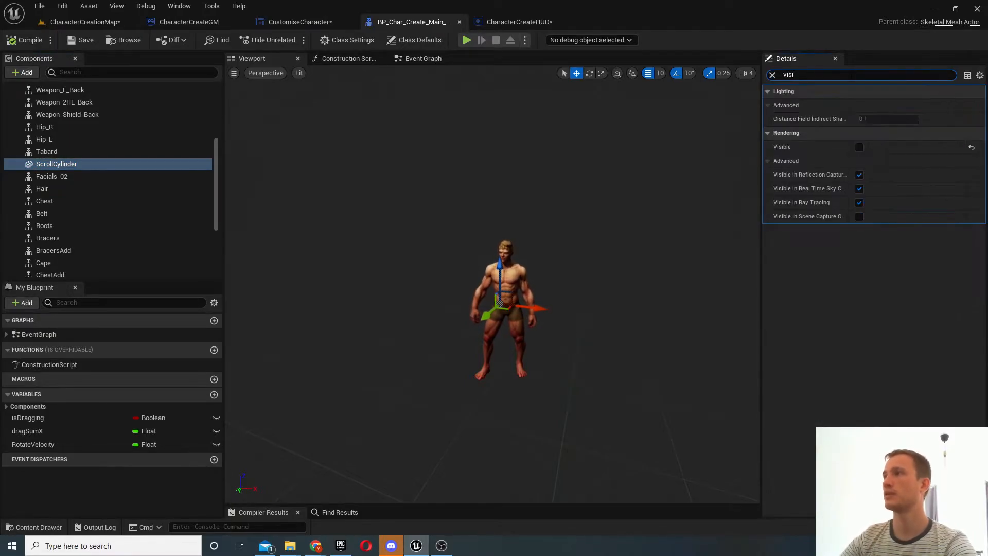
left_click(858, 146)
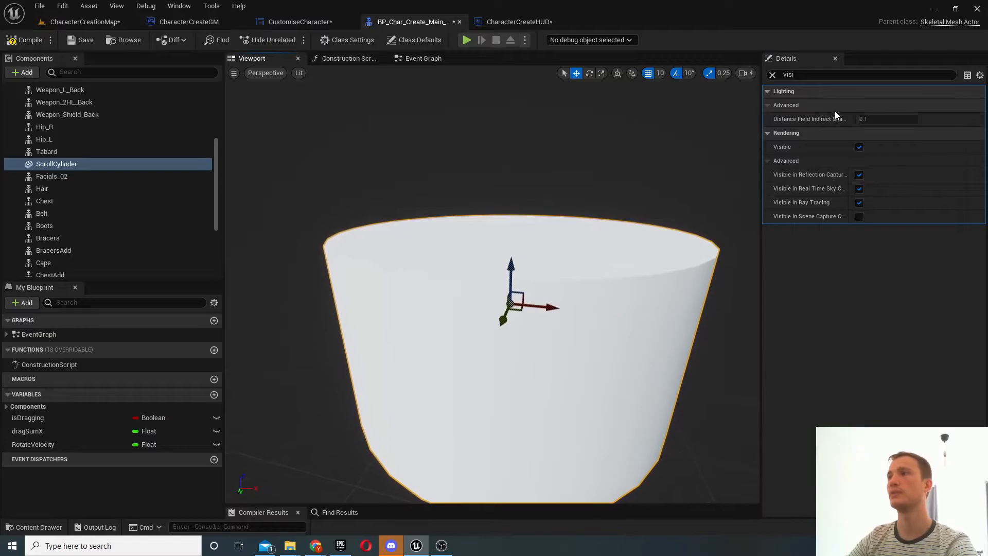
left_click(859, 146)
type("1")
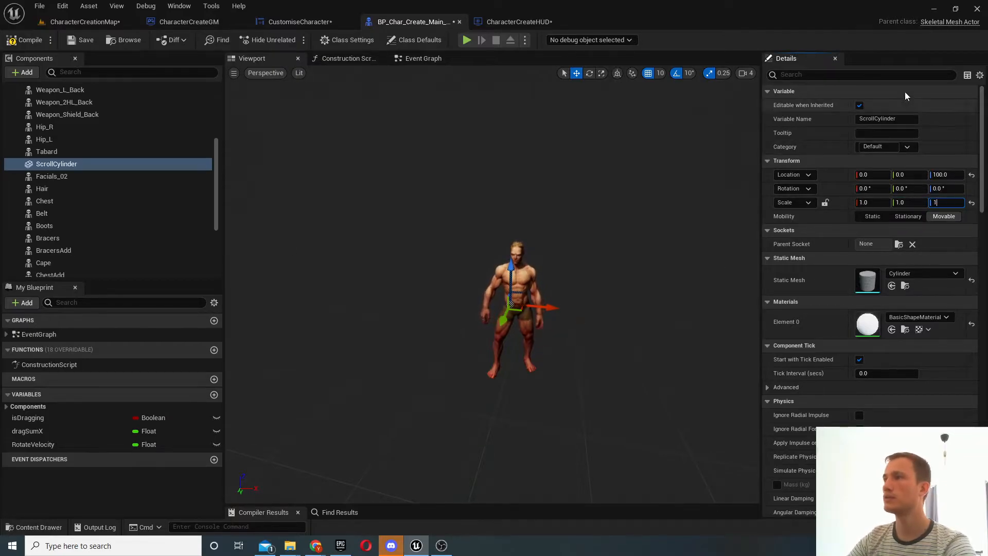
type("vis")
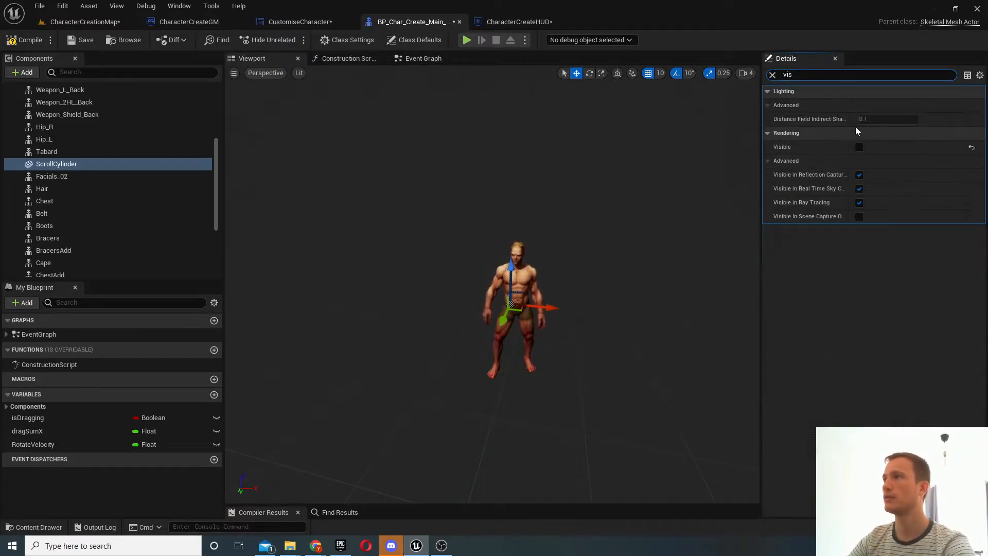
left_click(859, 146)
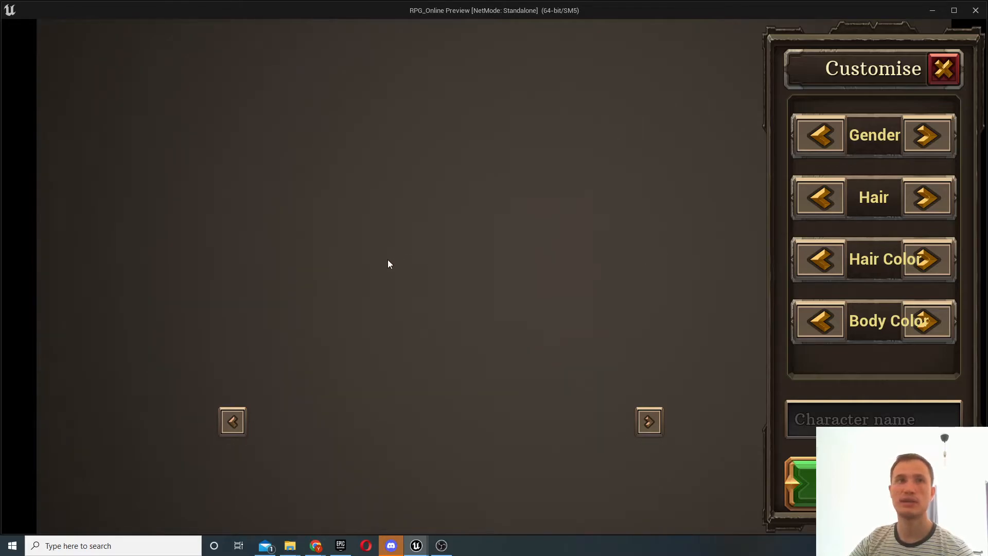
mouse_move(258, 279)
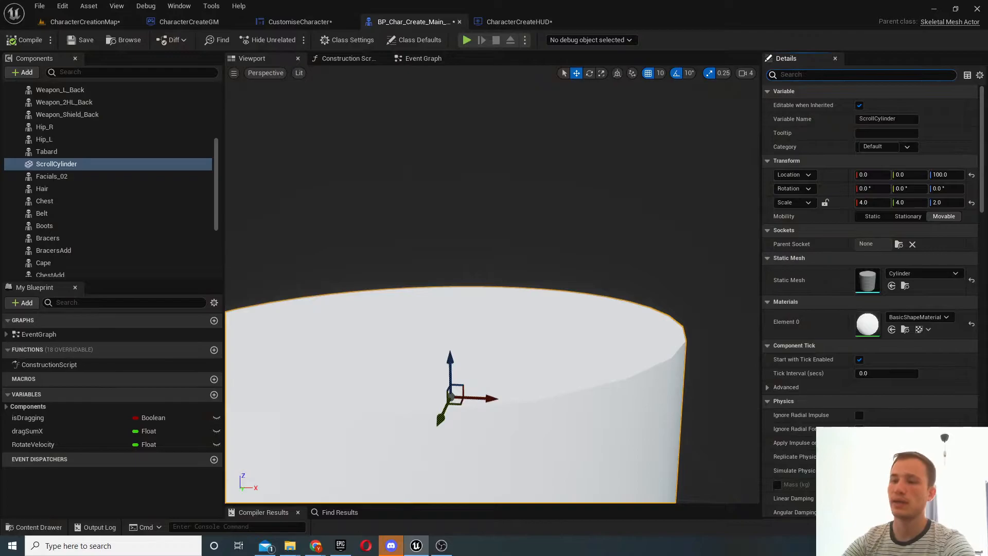
- Untick the ScrollCylinder's Rendering > Visible option found by searching 'visi' in Details
type("visi")
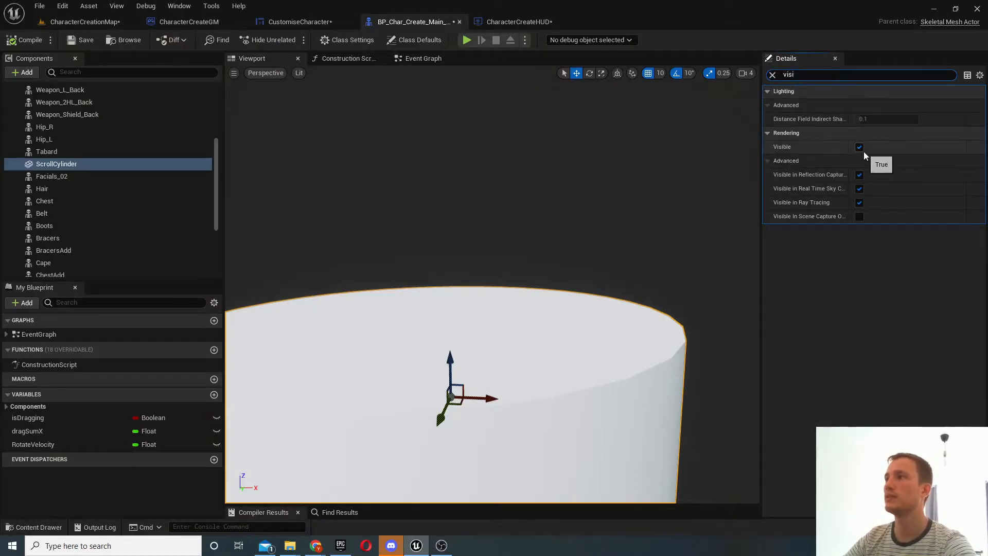
left_click(859, 146)
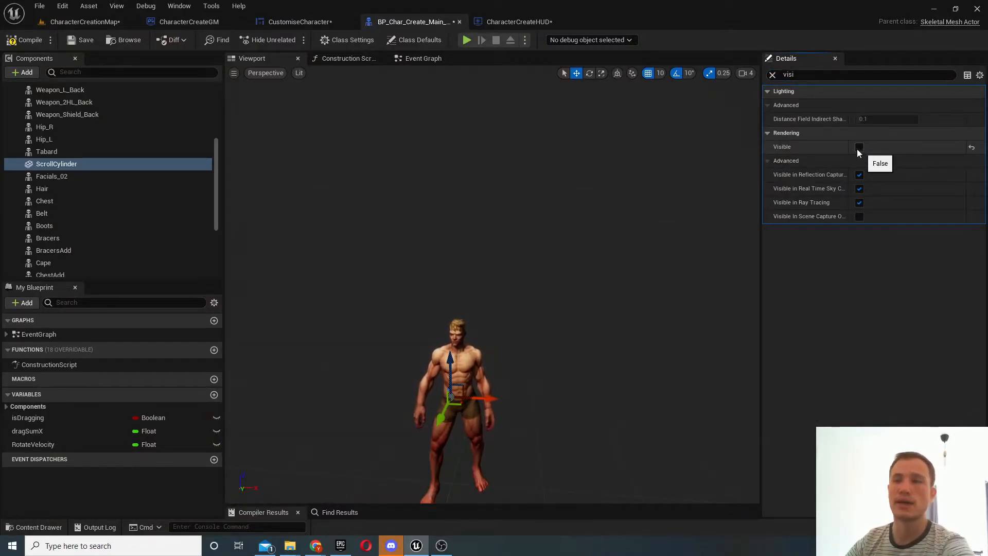
left_click(859, 146)
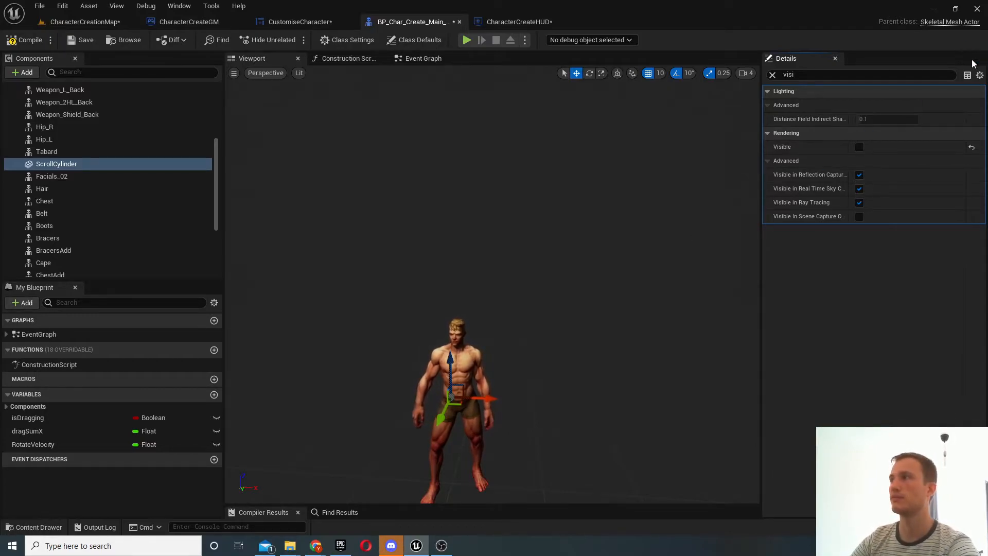
left_click(771, 74)
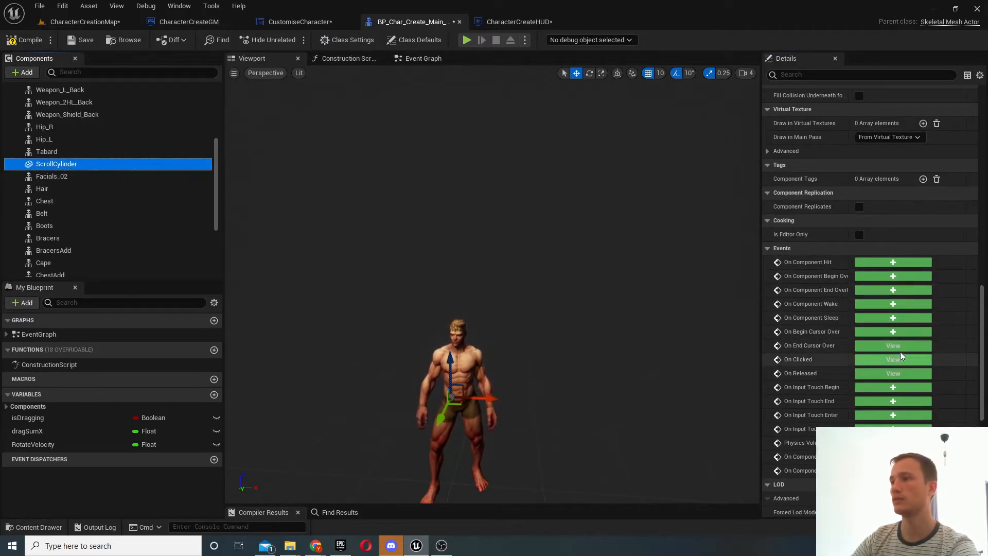
mouse_move(893, 373)
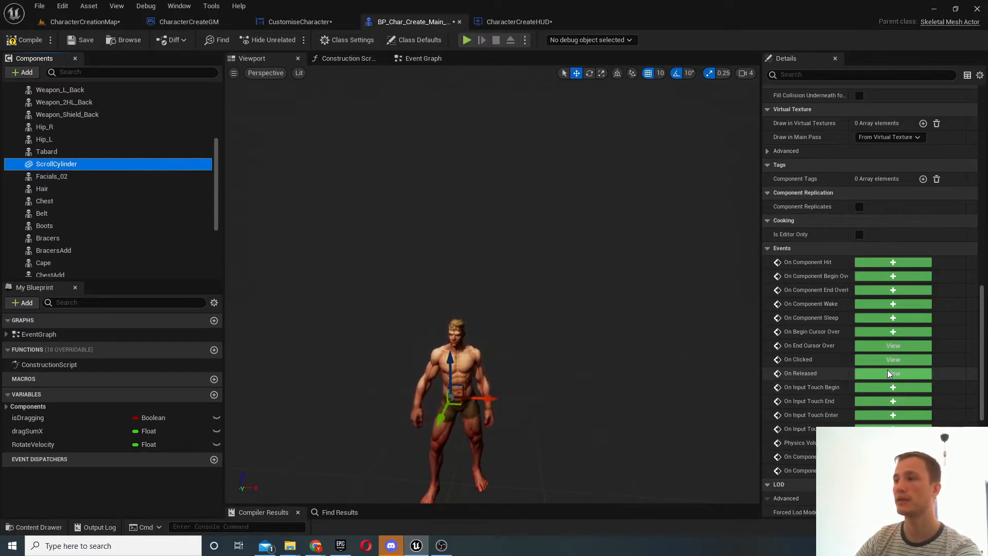
- View the ScrollCylinder's On Released event node in the event graph
left_click(423, 58)
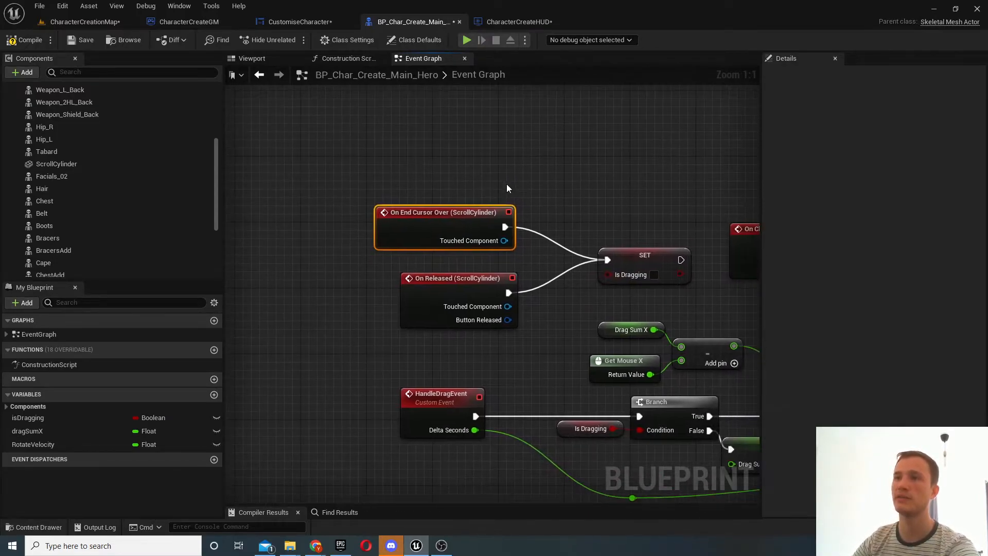
mouse_move(558, 214)
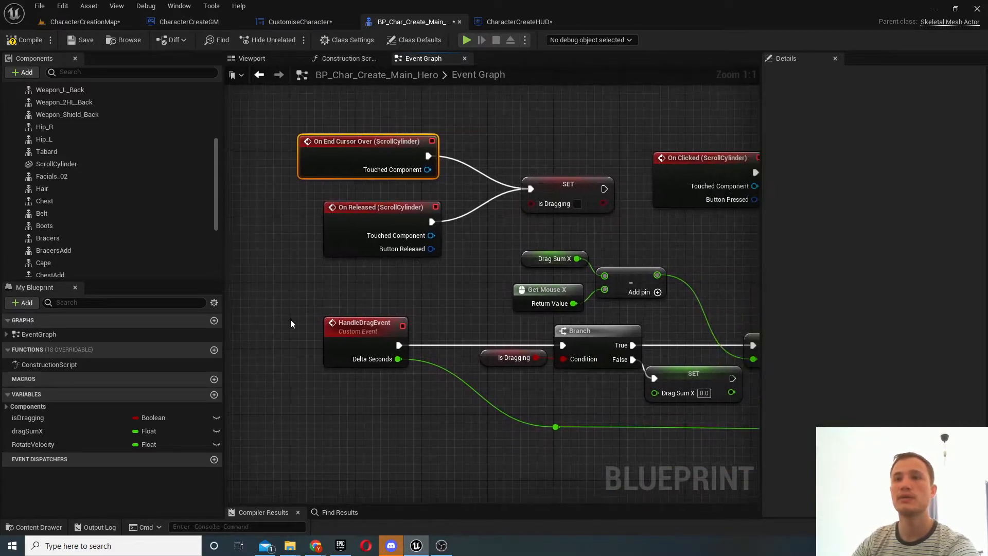
left_click(28, 418)
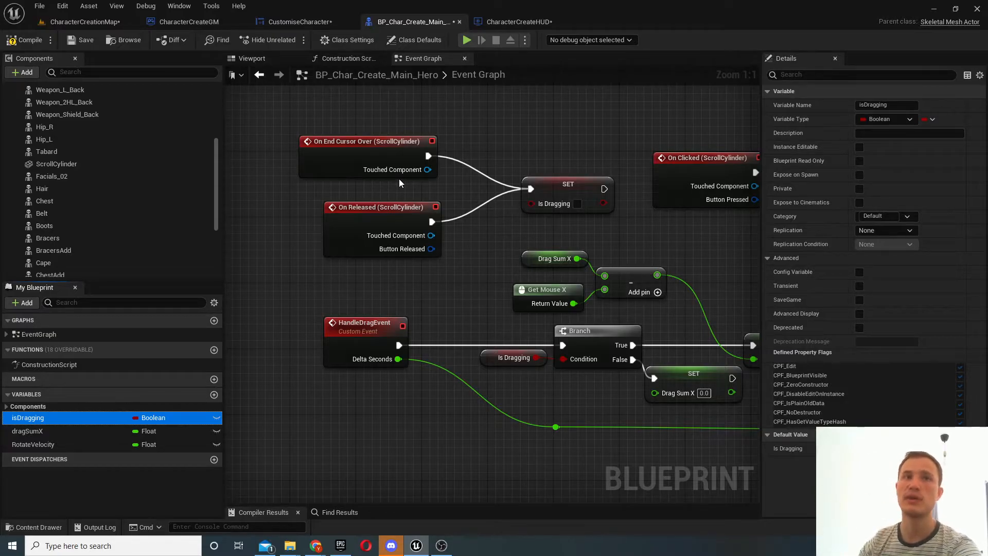
mouse_move(455, 128)
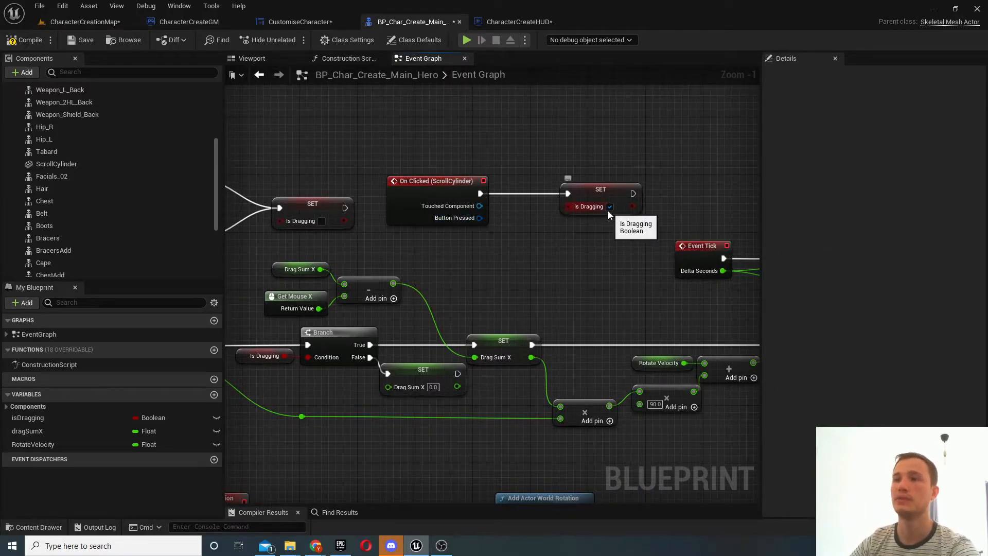
scroll("down", 3)
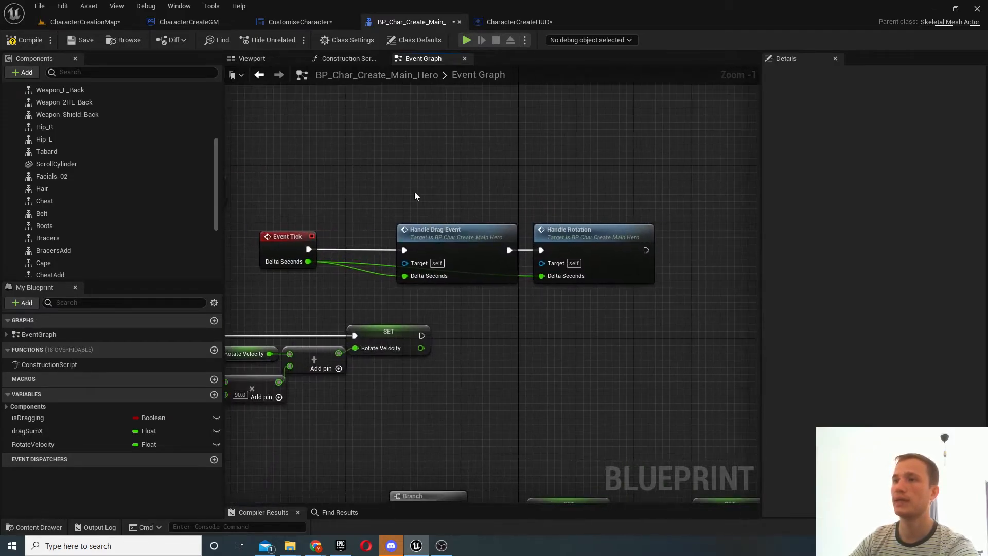
left_click_drag(416, 194, 660, 267)
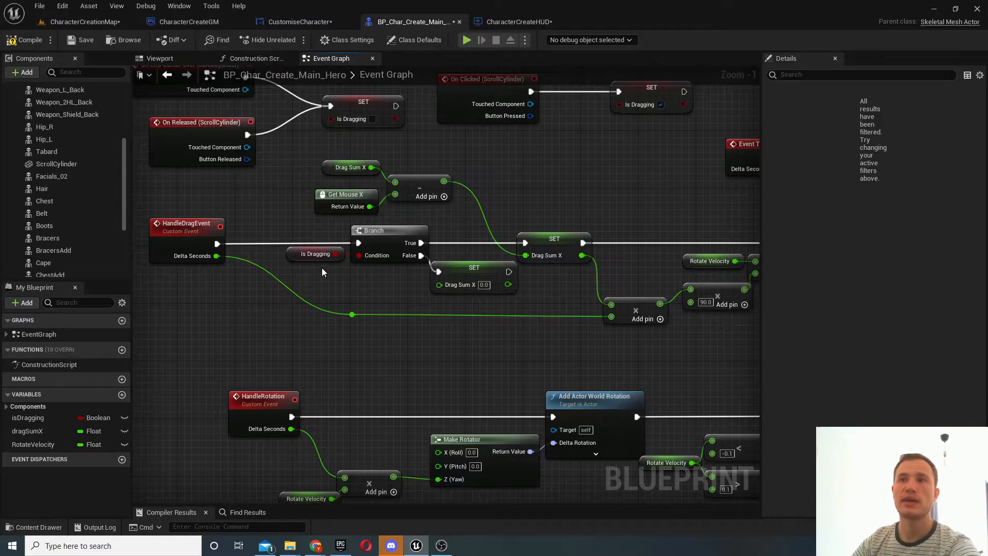
mouse_move(333, 285)
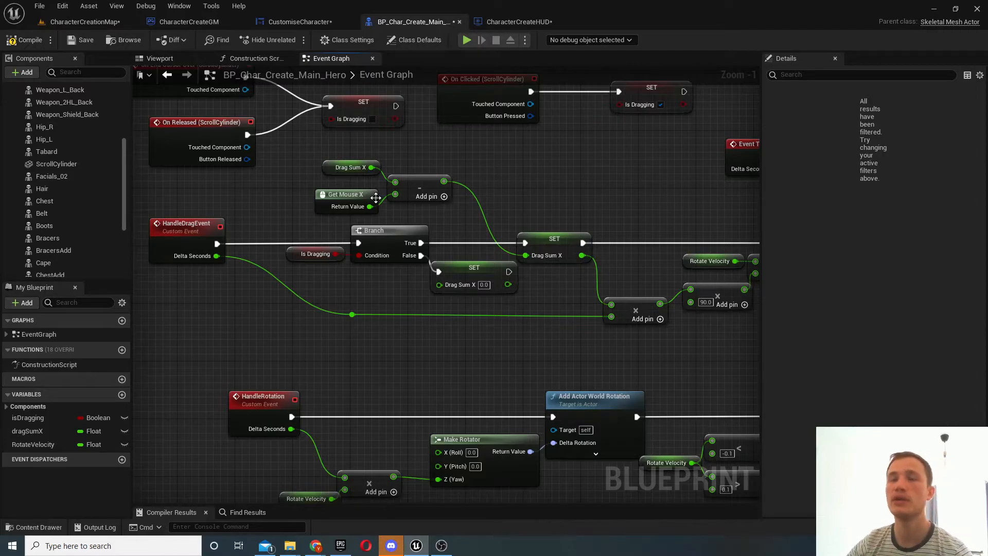
mouse_move(309, 164)
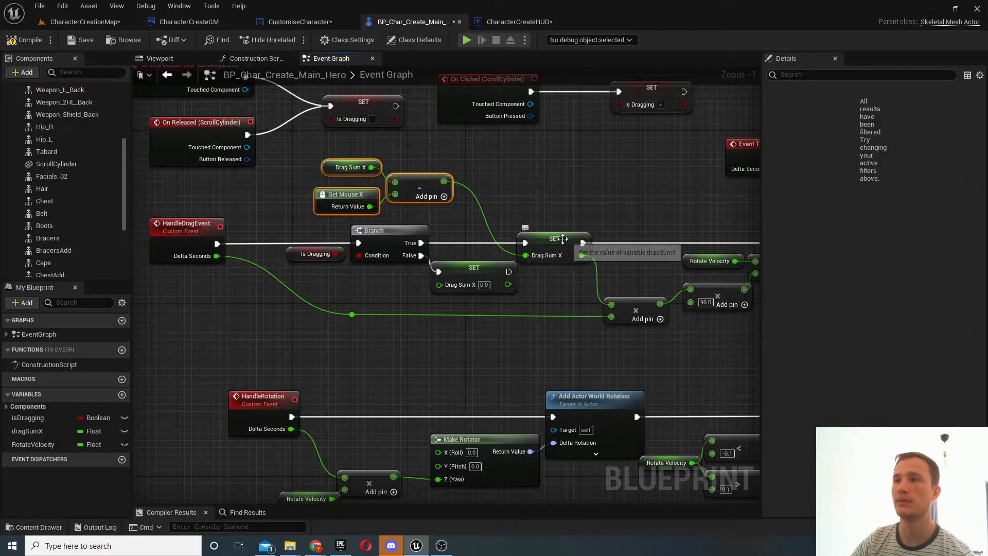
- Select dragSumX and re-enter the 90.0 multiplier on the Multiply node feeding Rotate Velocity
left_click(553, 238)
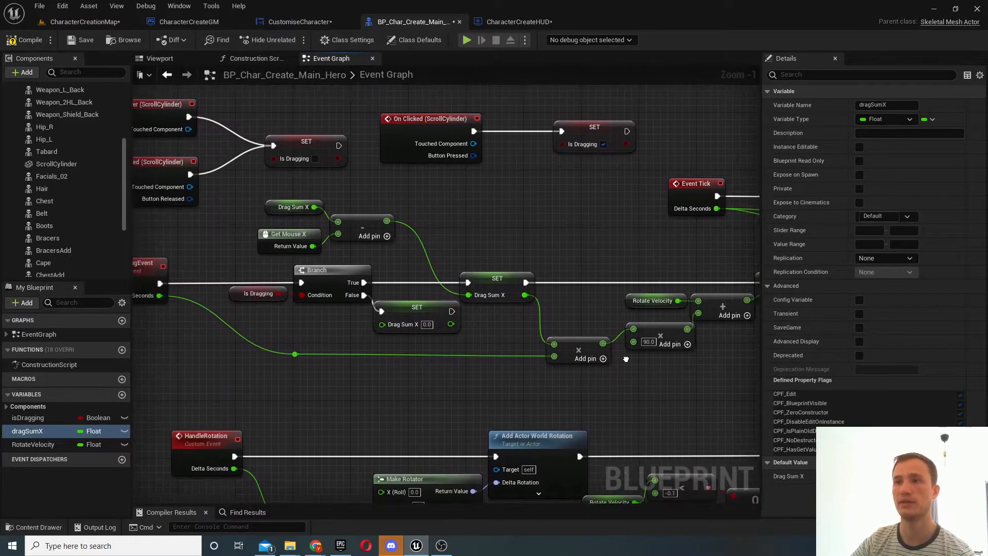
mouse_move(659, 330)
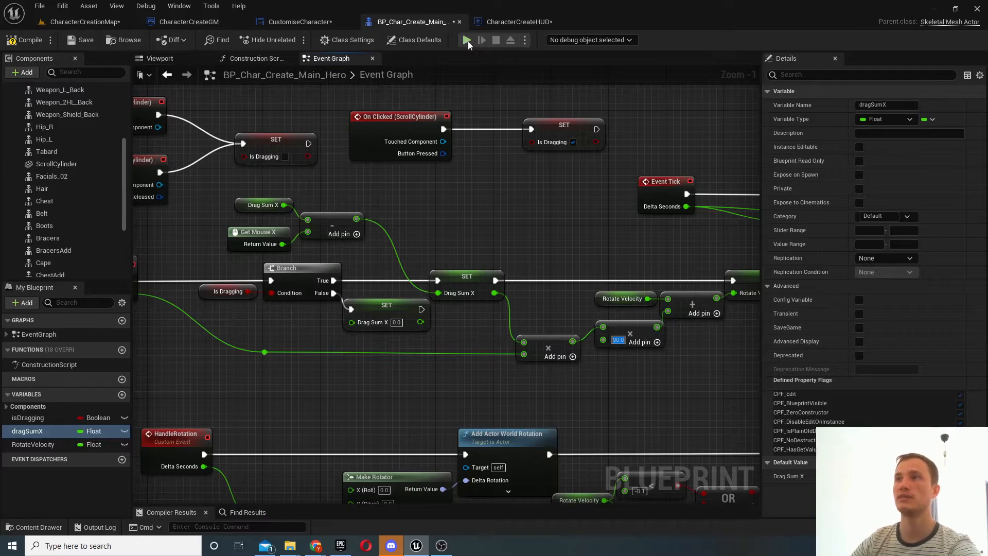
left_click(467, 40)
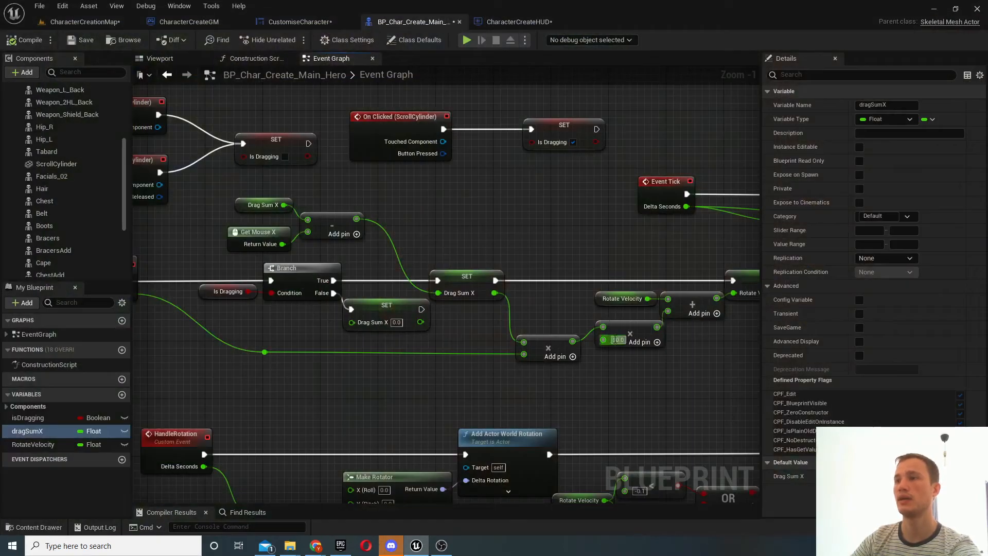
mouse_move(638, 336)
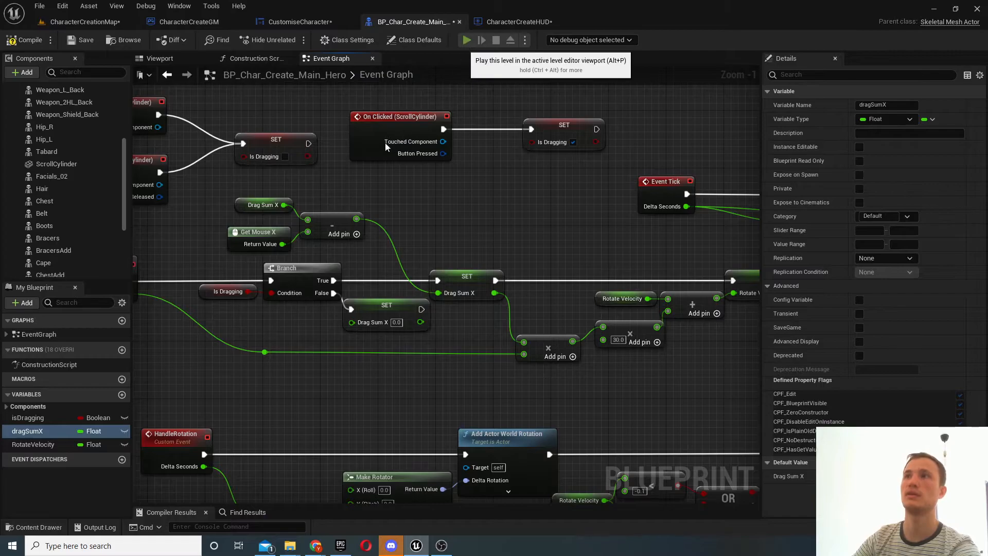
left_click(466, 40)
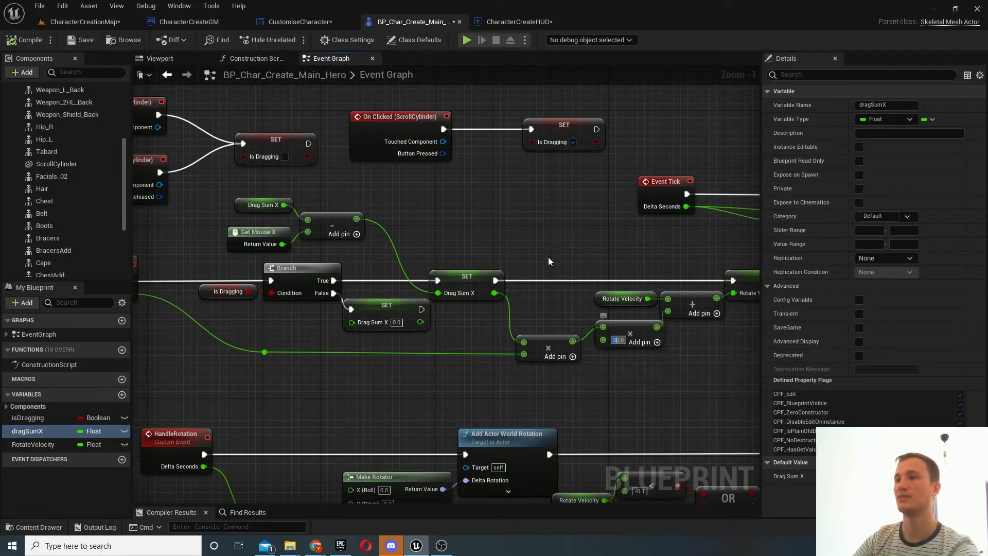
left_click(466, 39)
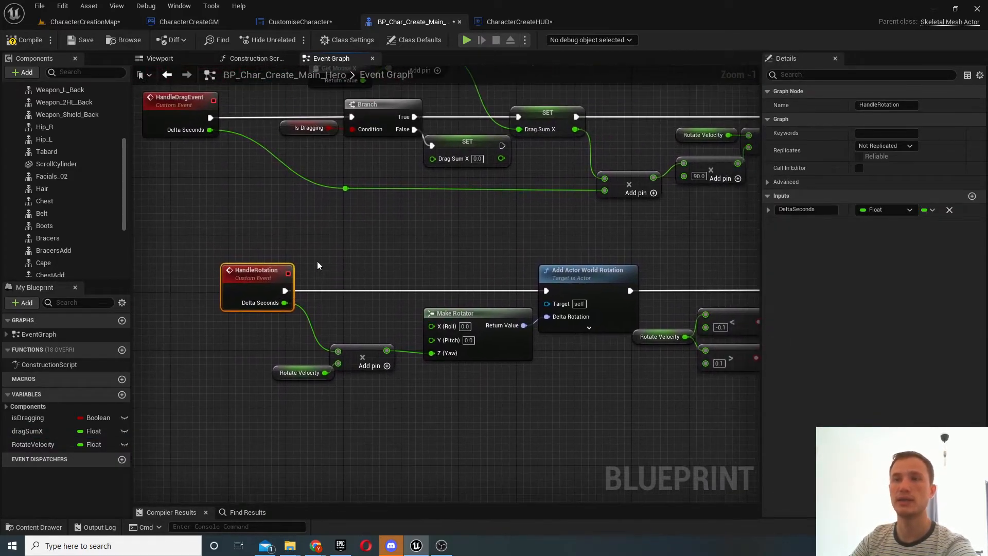
mouse_move(231, 263)
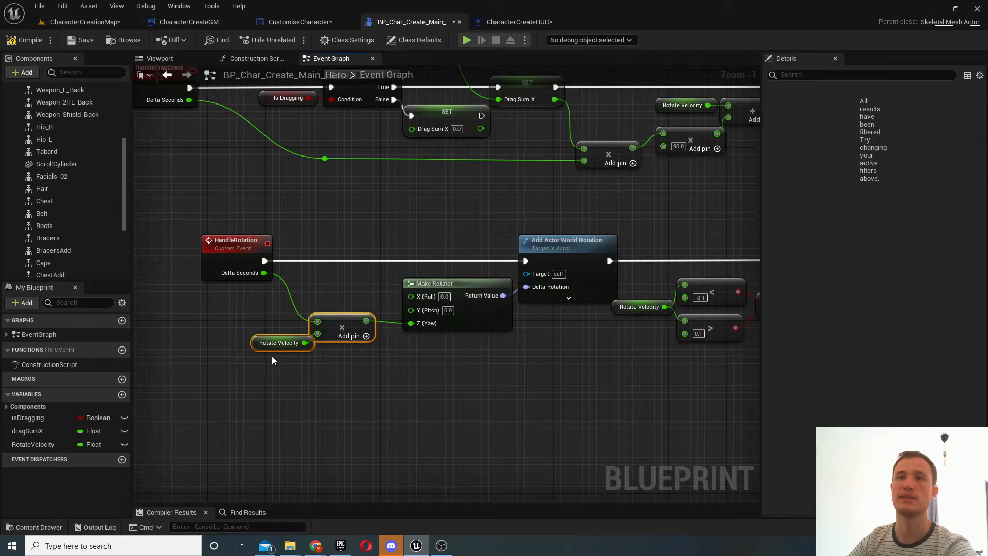
mouse_move(381, 312)
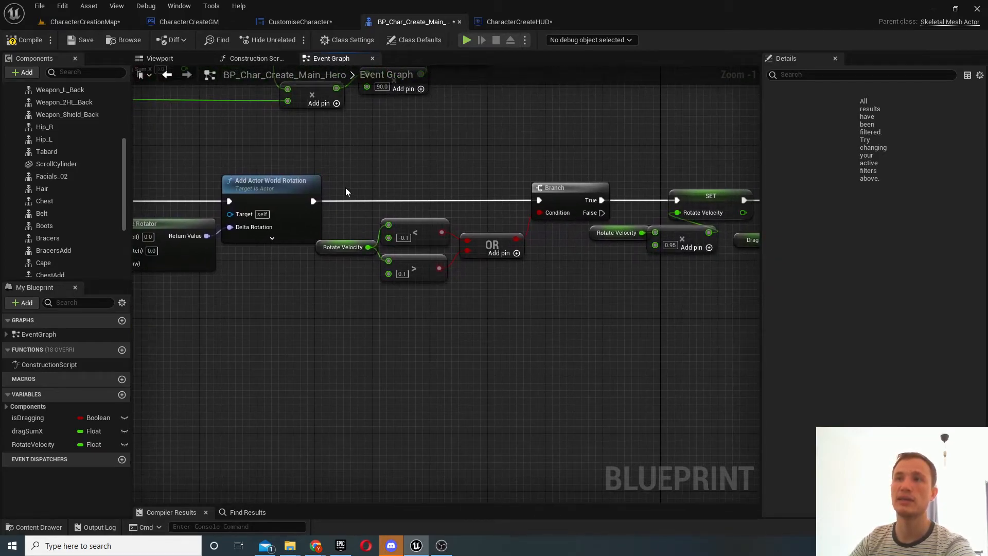
mouse_move(451, 214)
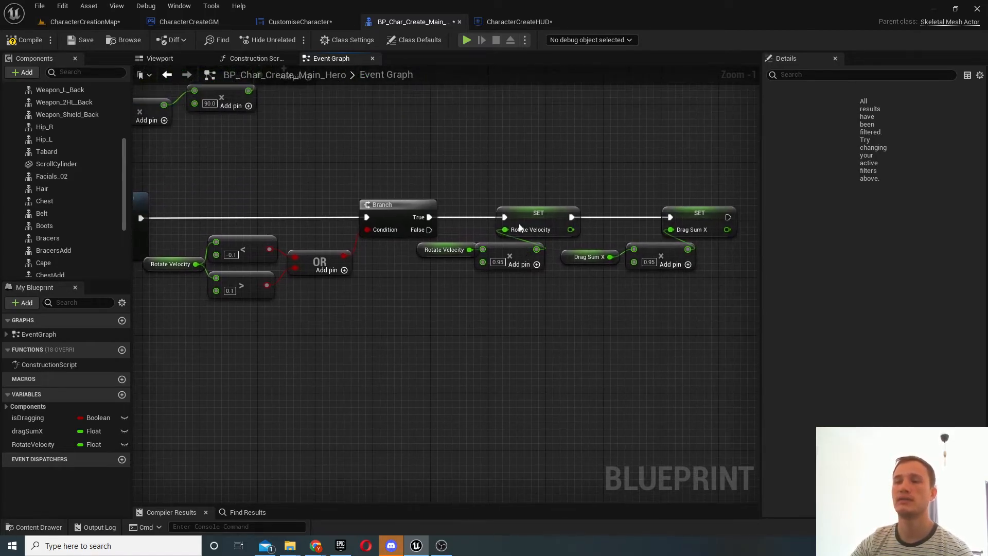
mouse_move(526, 284)
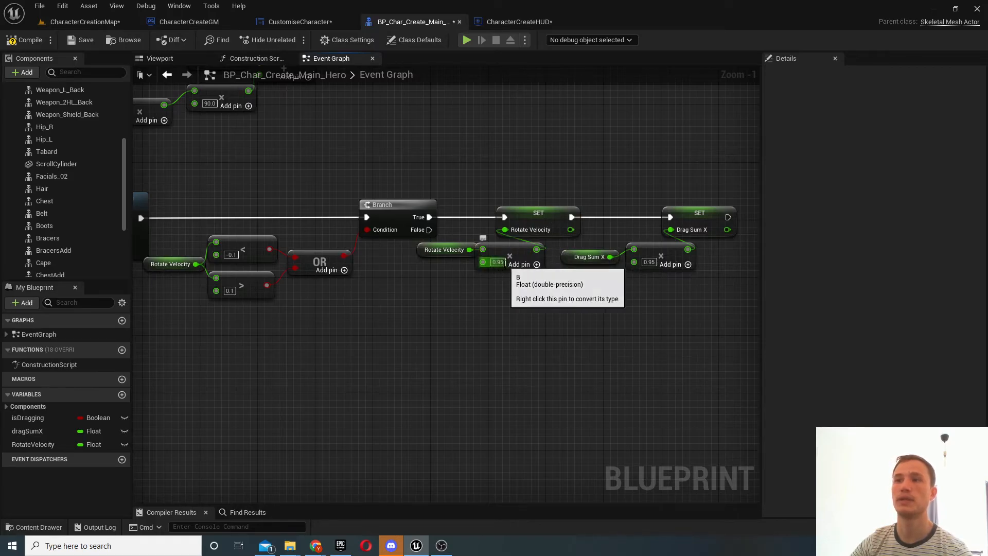
mouse_move(454, 219)
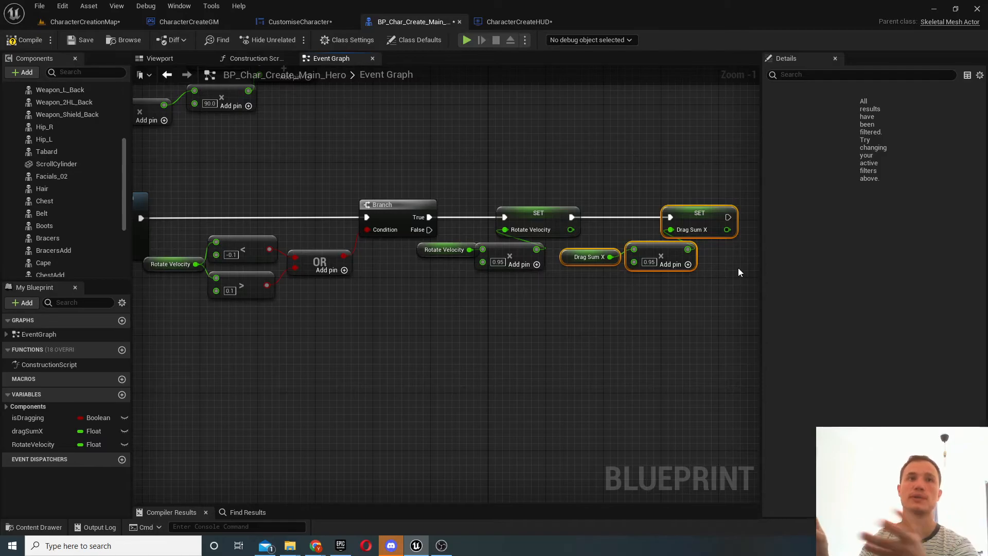
mouse_move(634, 202)
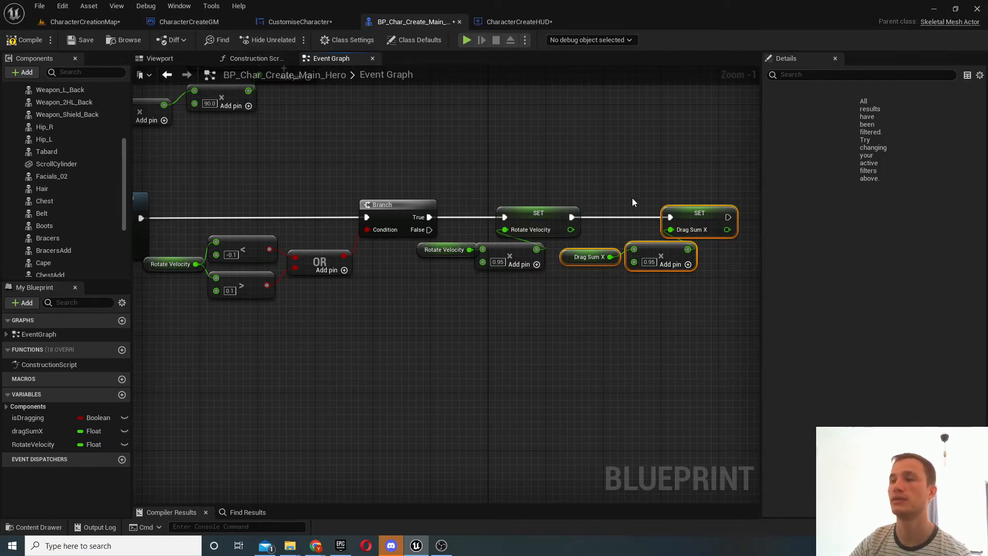
mouse_move(493, 241)
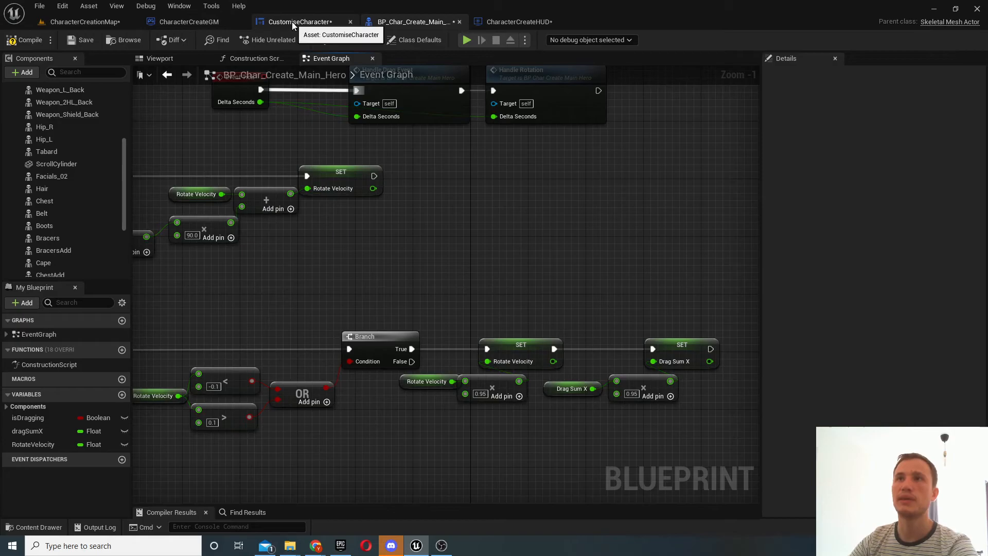
- Switch to the CustomiseCharacter widget, flip to Designer, then back to its Graph
left_click(299, 22)
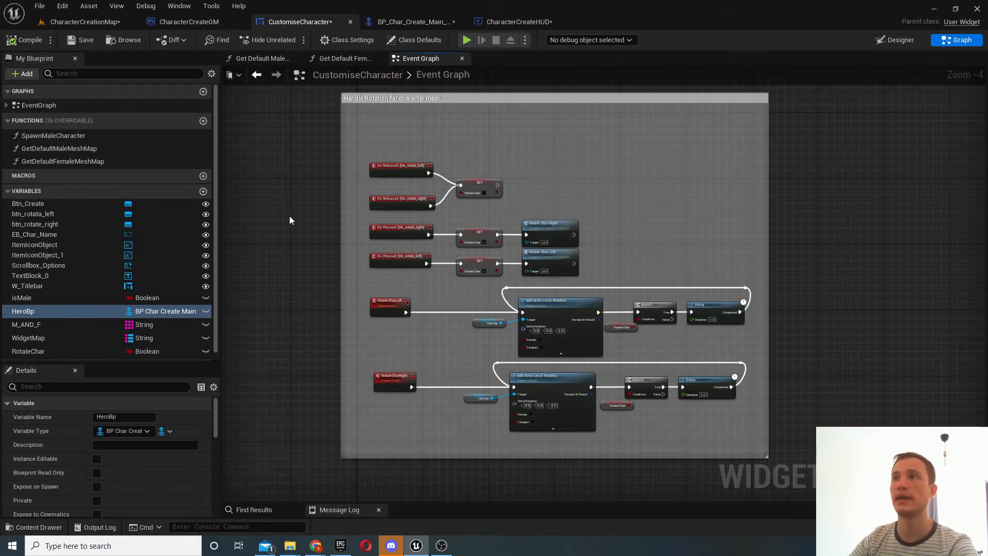
left_click(900, 40)
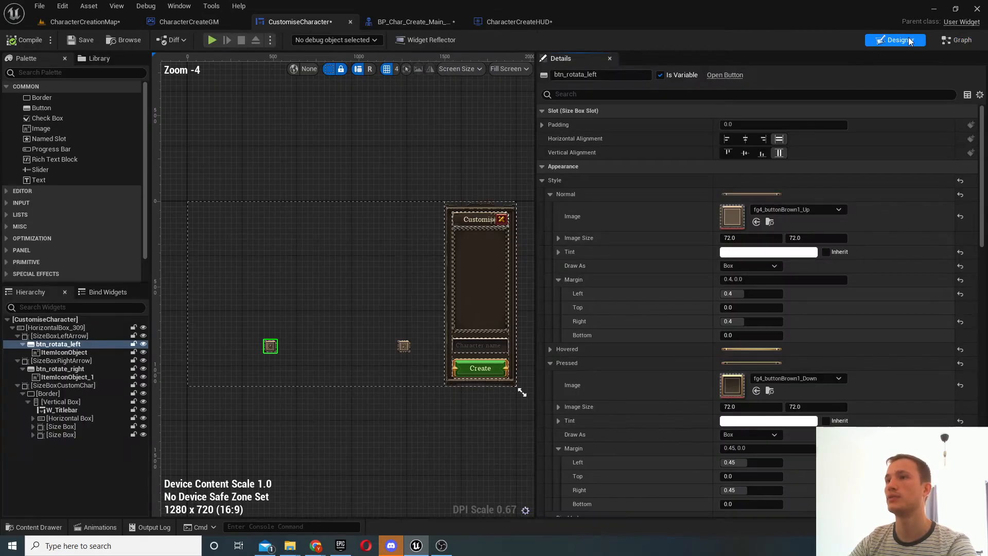
left_click(955, 39)
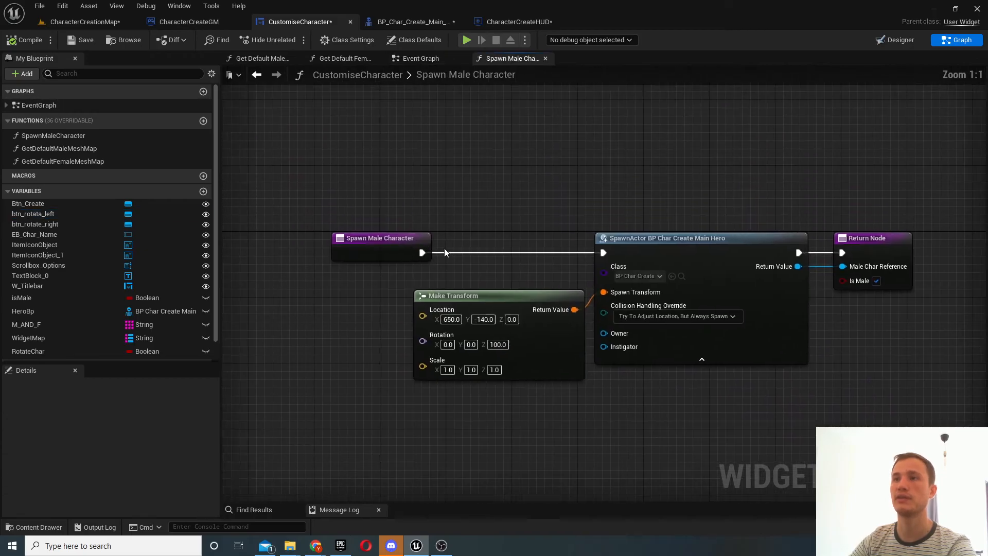
- Show CustomiseCharacter's Event Graph, glance at BP_Char_Create_Main_Hero, then return to the widget
left_click(419, 58)
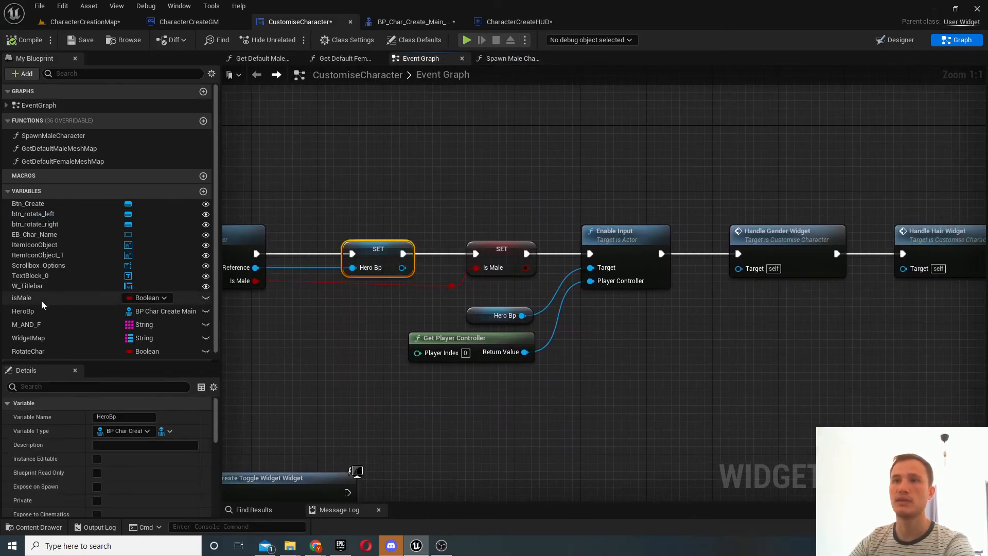
mouse_move(674, 301)
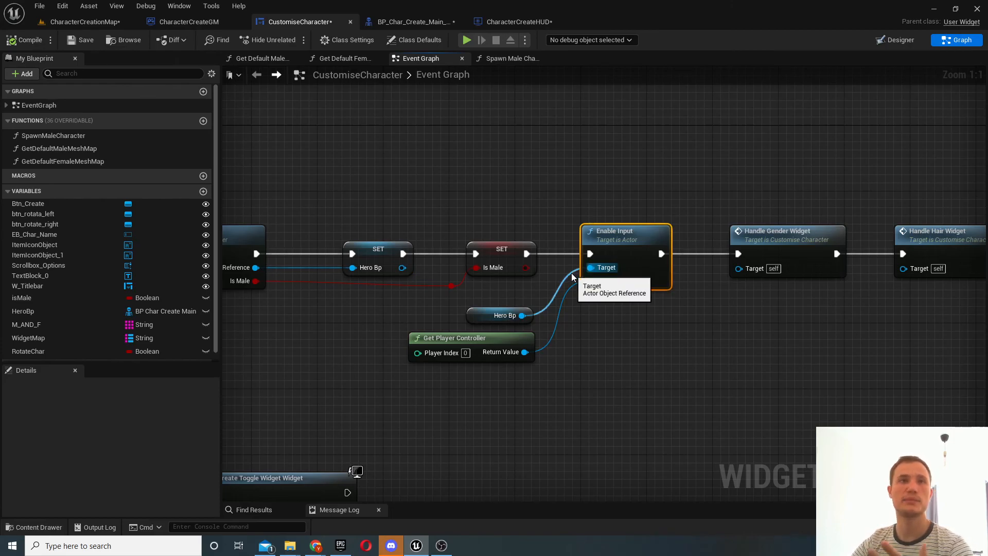
left_click(410, 22)
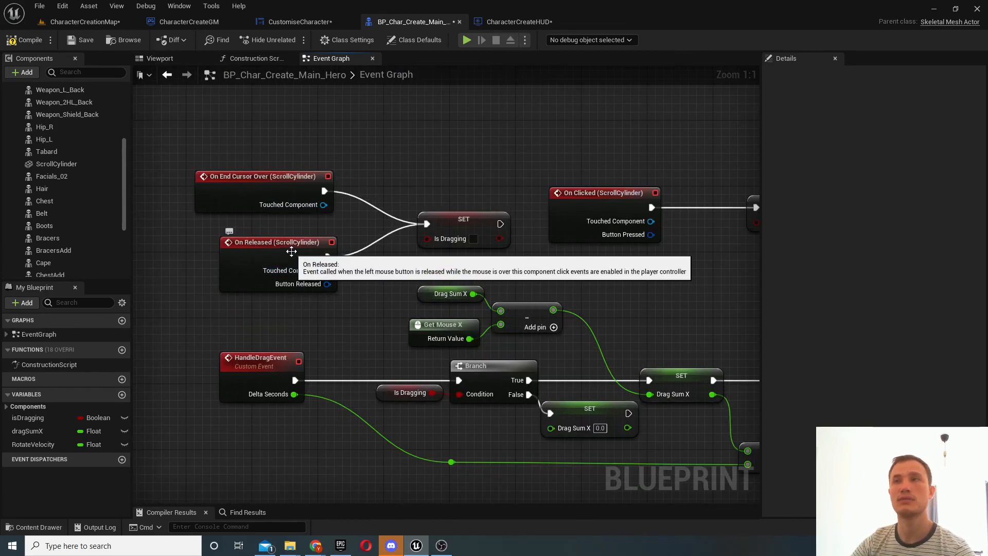
left_click(297, 21)
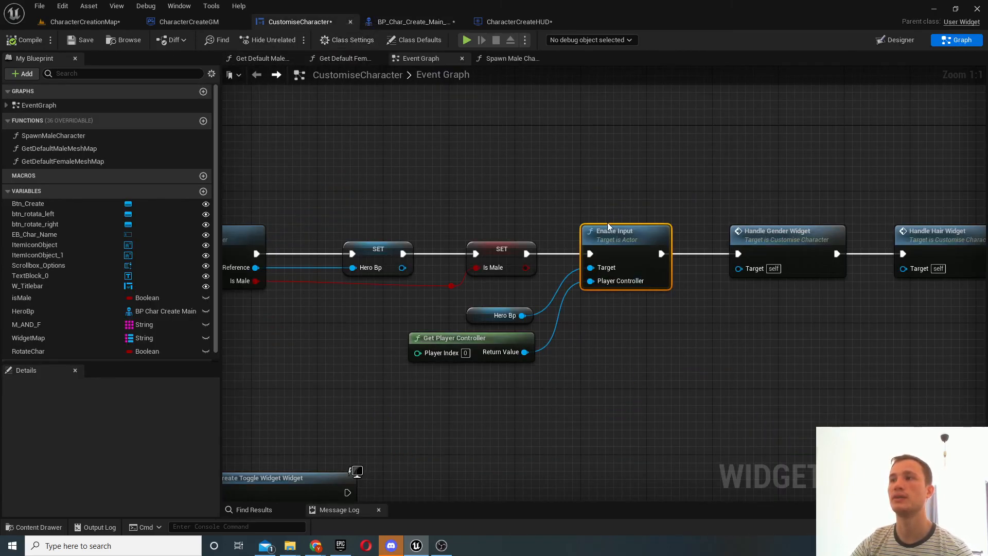
mouse_move(449, 157)
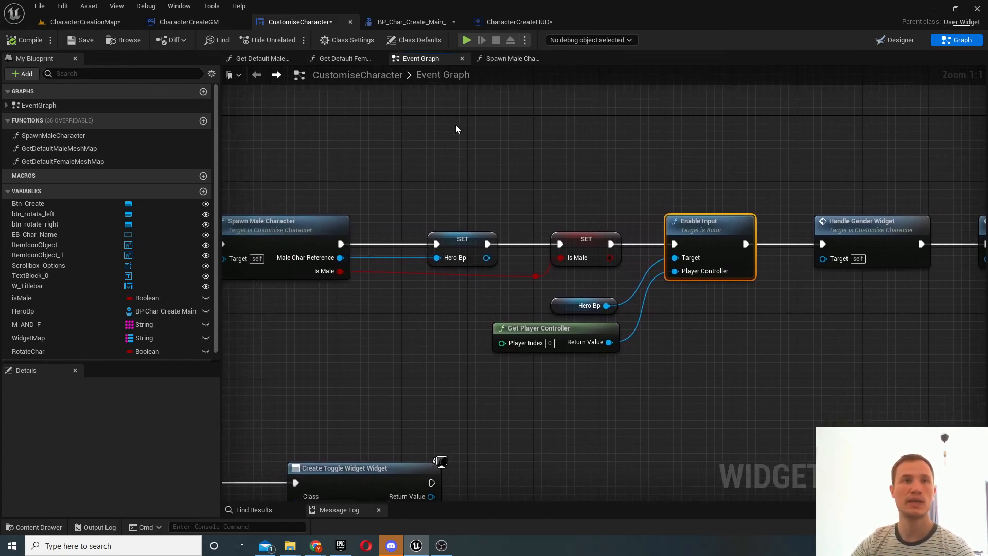
mouse_move(391, 123)
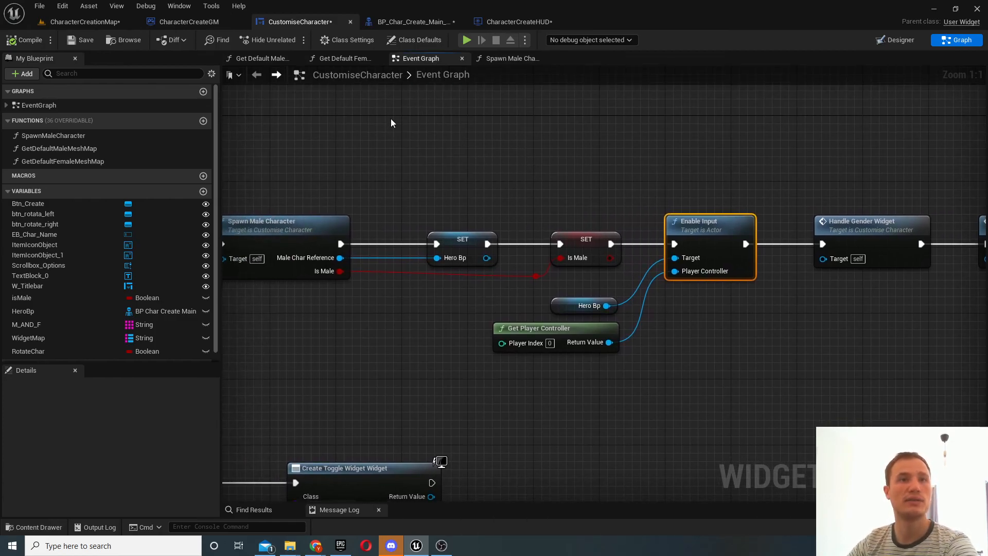